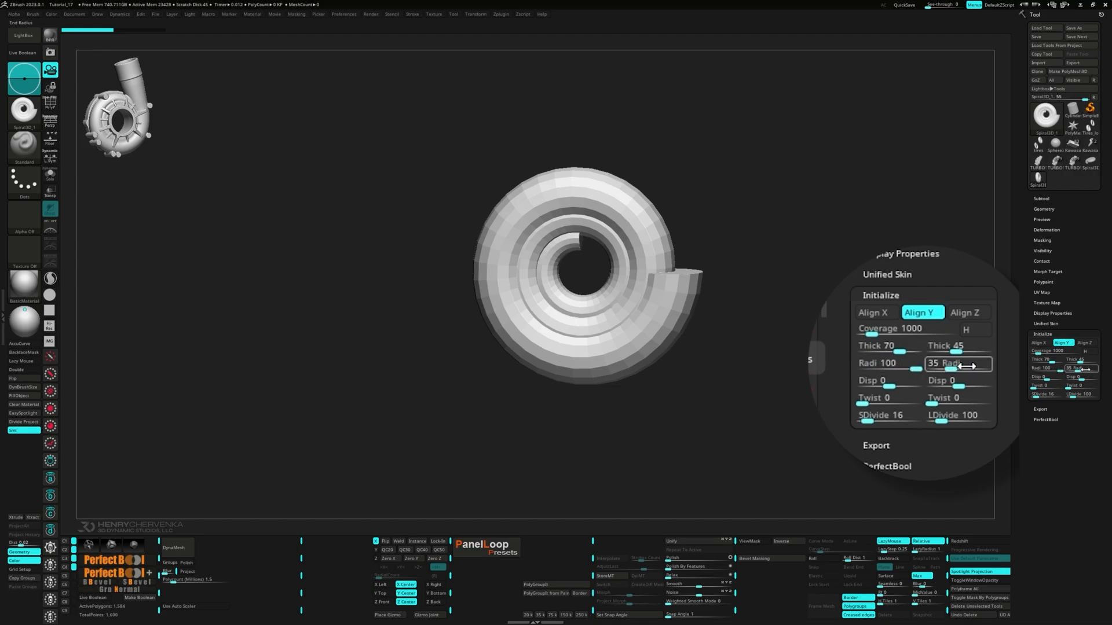
pyautogui.moveTo(973, 367)
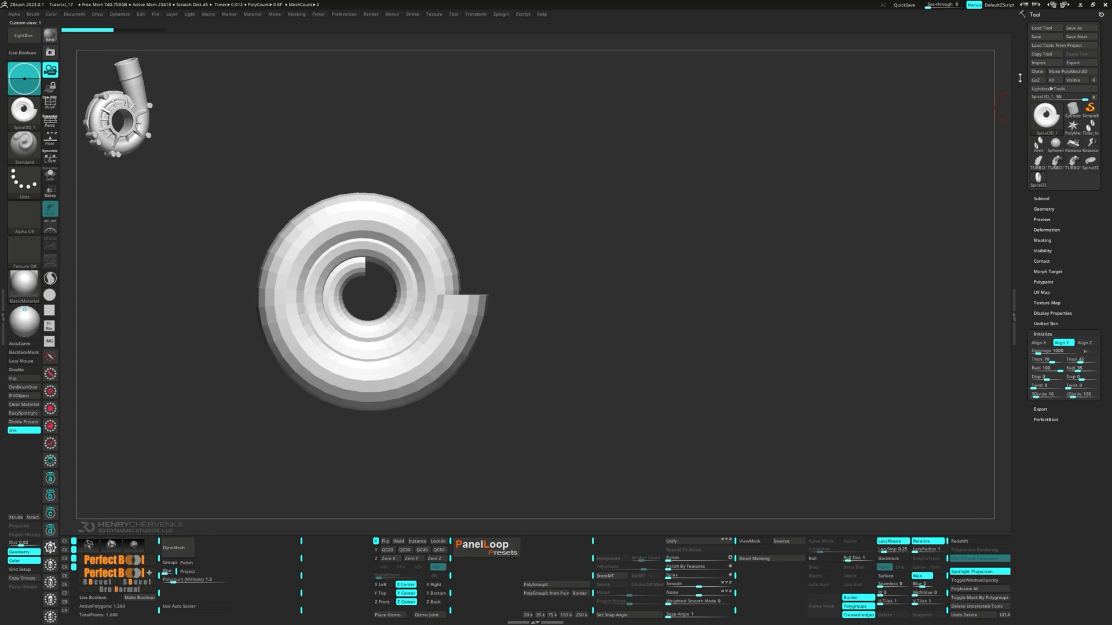
pyautogui.moveTo(1073, 71)
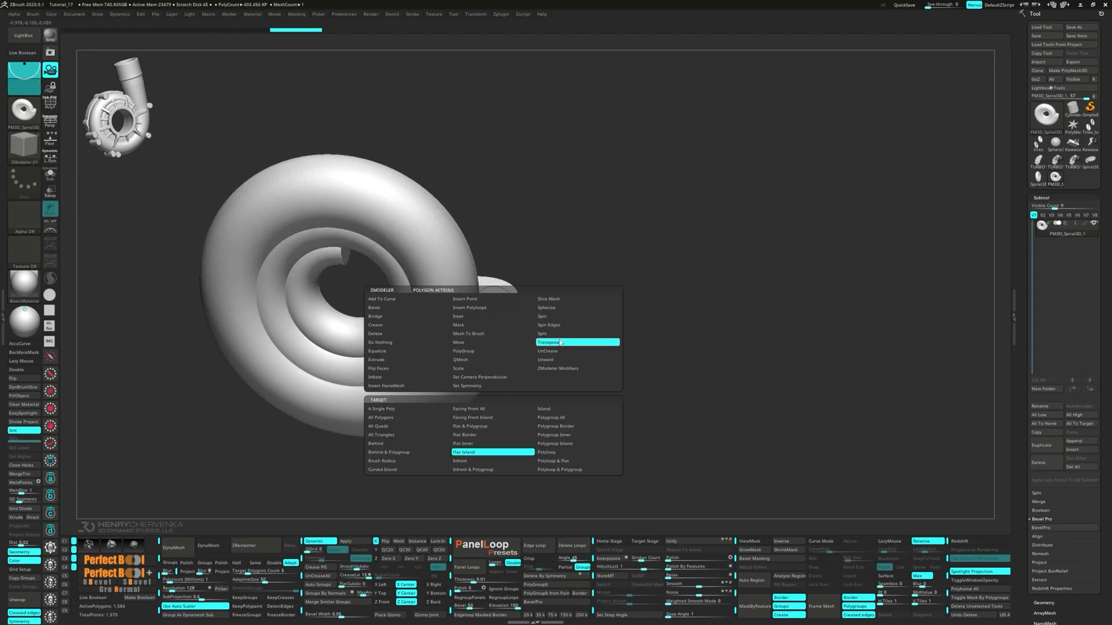
# Pull the coil's open end faces upward with the Gizmo into a straight vertical outlet pipe
pyautogui.click(549, 343)
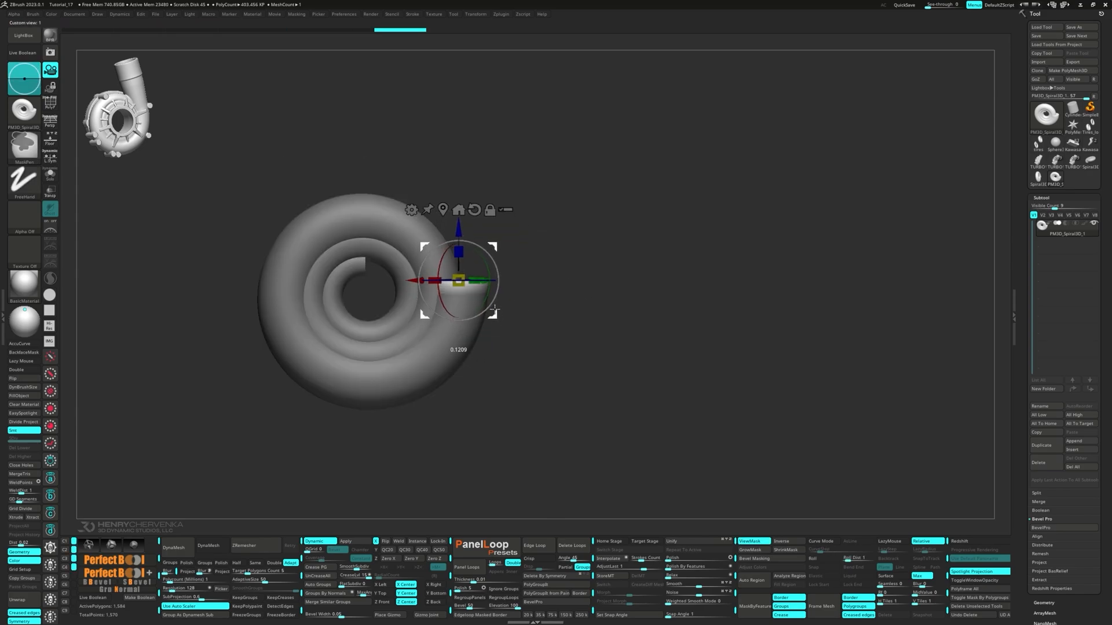
pyautogui.moveTo(458, 279); pyautogui.dragTo(469, 170)
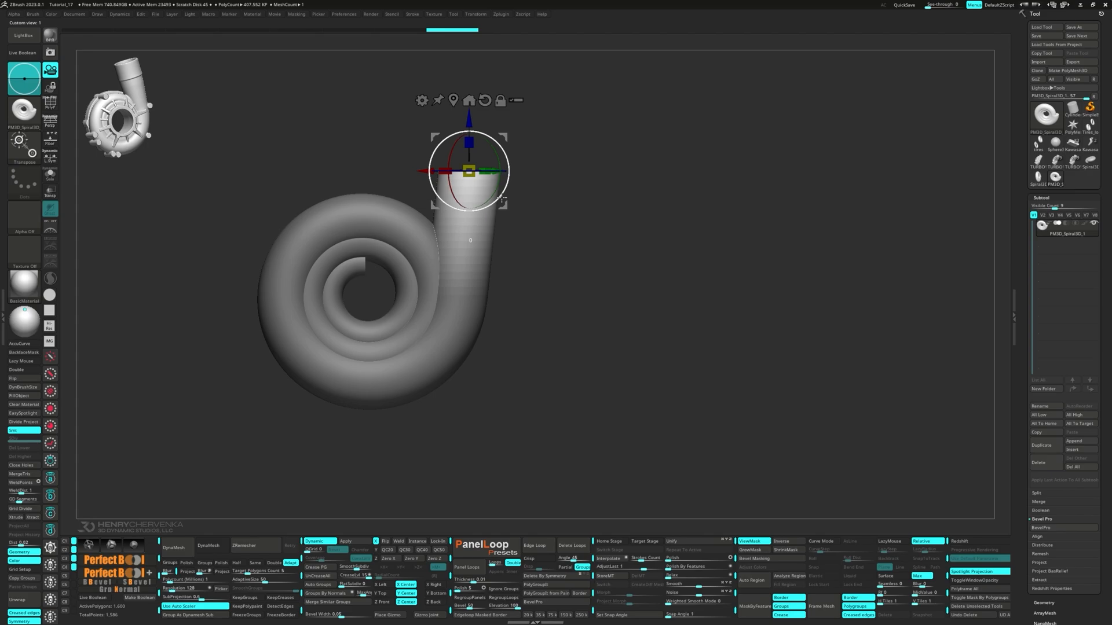
pyautogui.moveTo(469, 170); pyautogui.dragTo(472, 146)
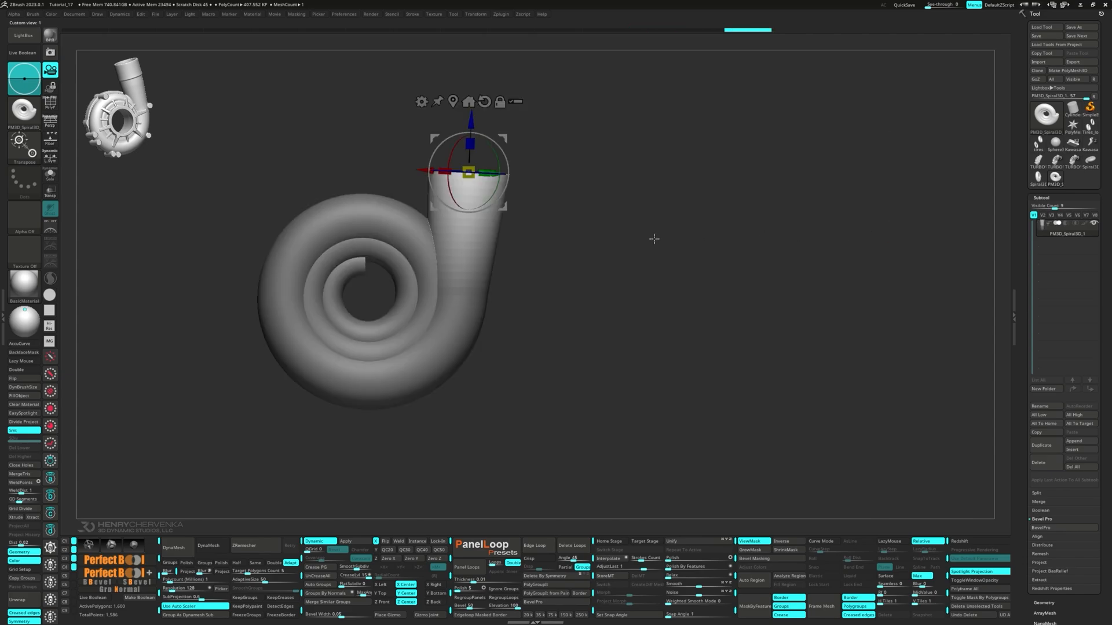
pyautogui.moveTo(471, 170); pyautogui.dragTo(470, 140)
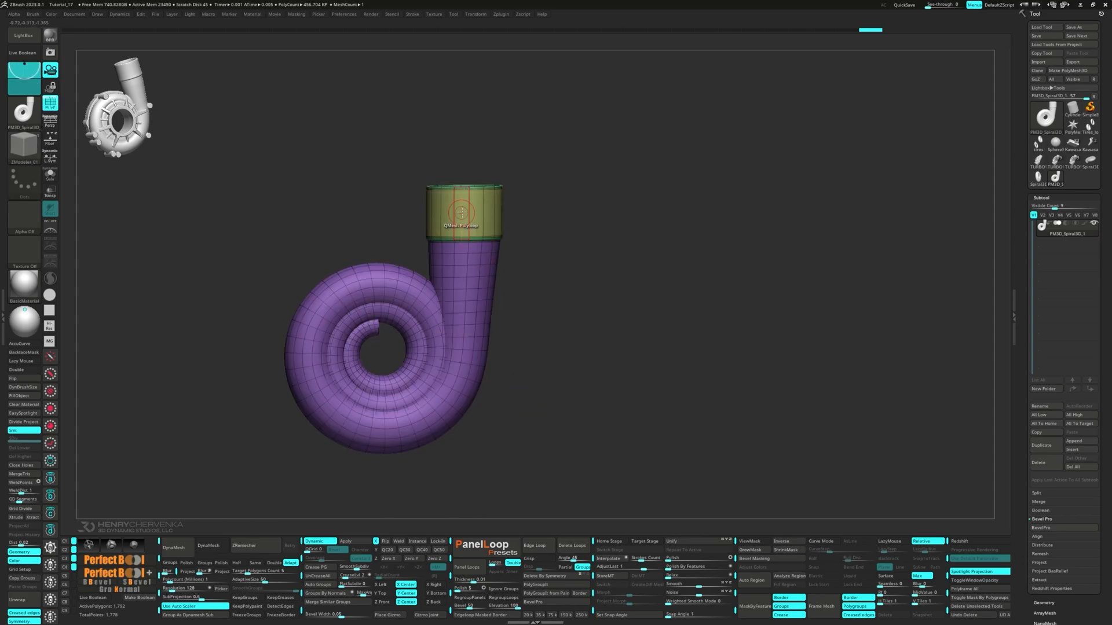
# Insert multiple edge loops on the pipe, then DynaMesh the coil into a dense even surface
pyautogui.click(461, 213)
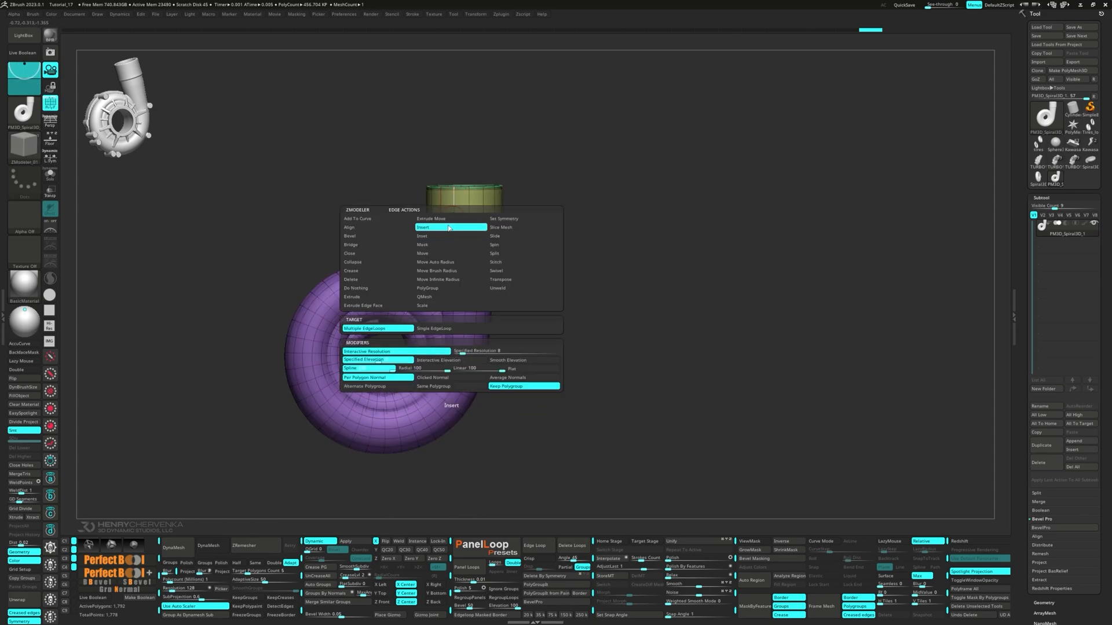
pyautogui.click(424, 227)
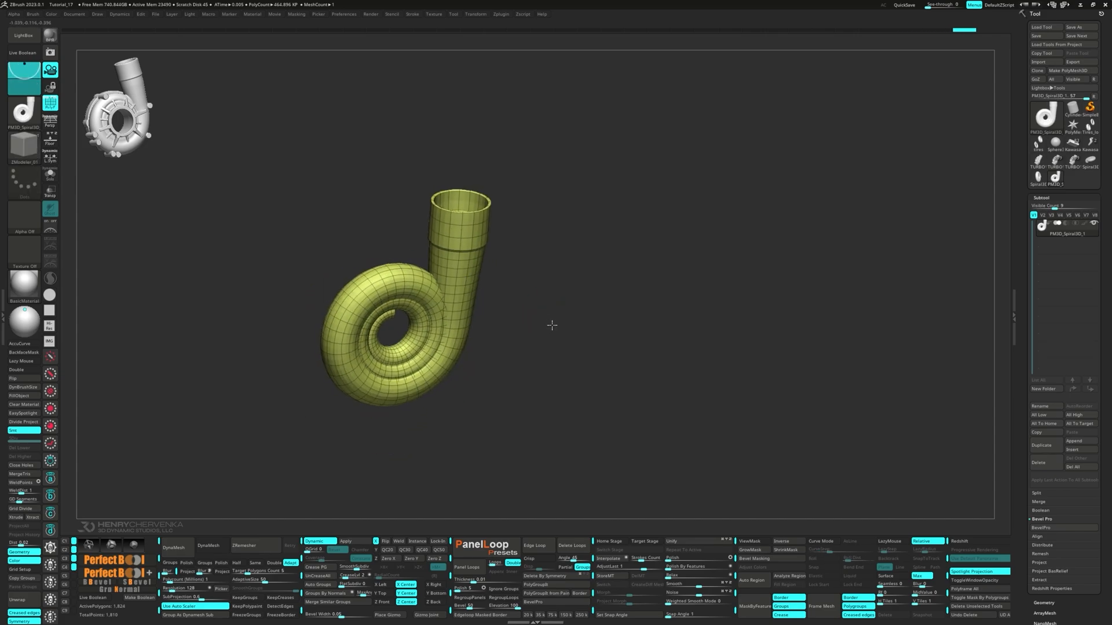
pyautogui.moveTo(553, 325); pyautogui.dragTo(492, 445)
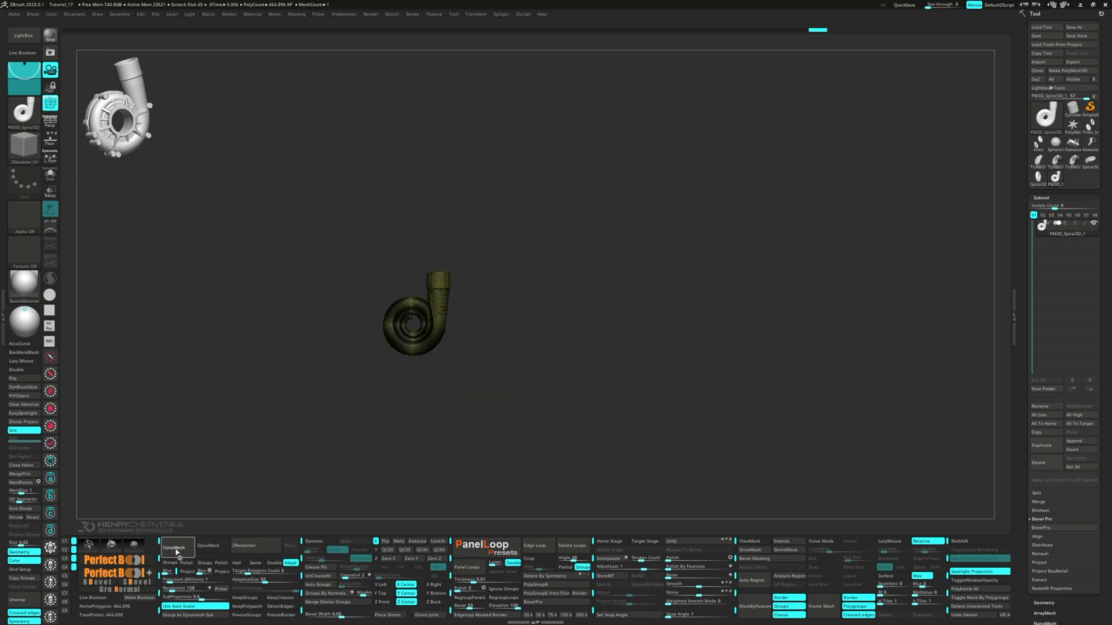
pyautogui.click(210, 545)
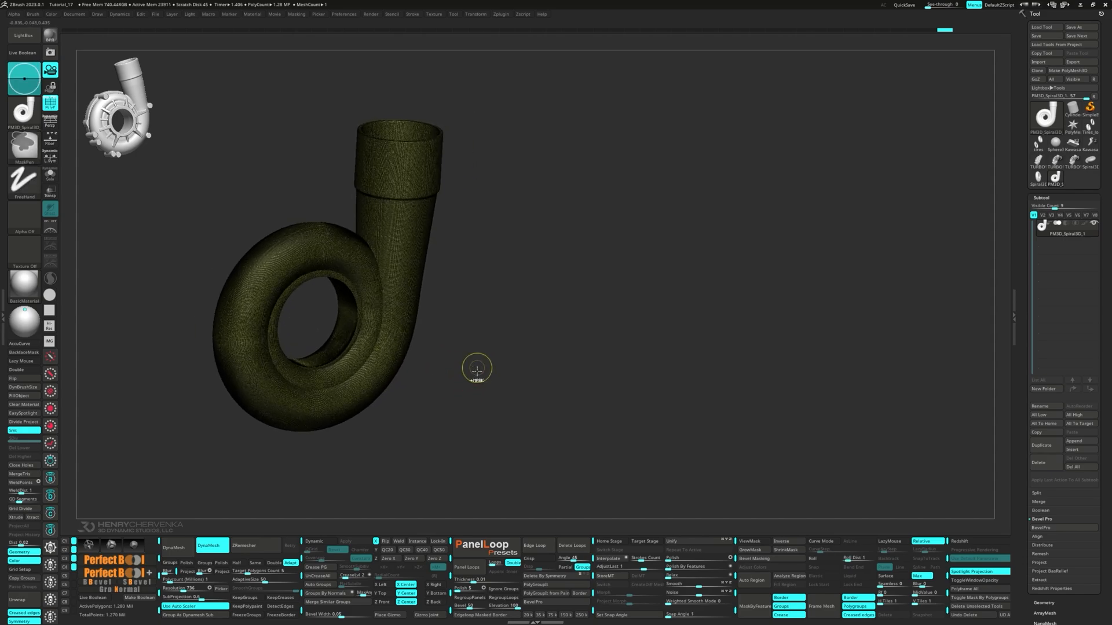
pyautogui.moveTo(476, 371); pyautogui.dragTo(463, 395)
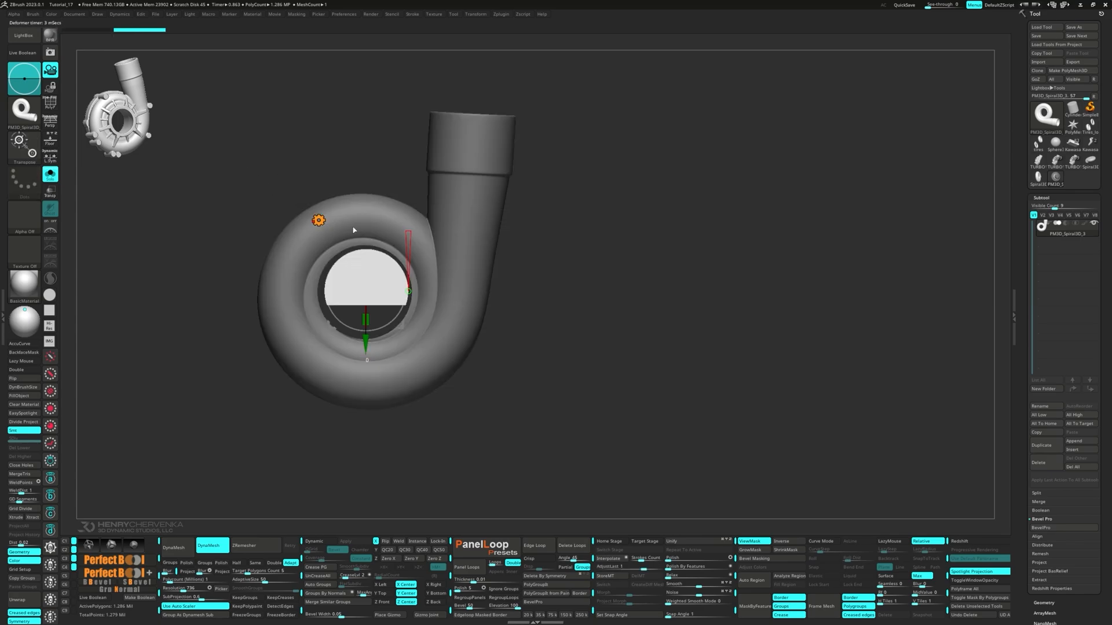
# Insert a Cylinder3D into the coil's eye and scale, centre and push it through the housing depth
pyautogui.click(319, 220)
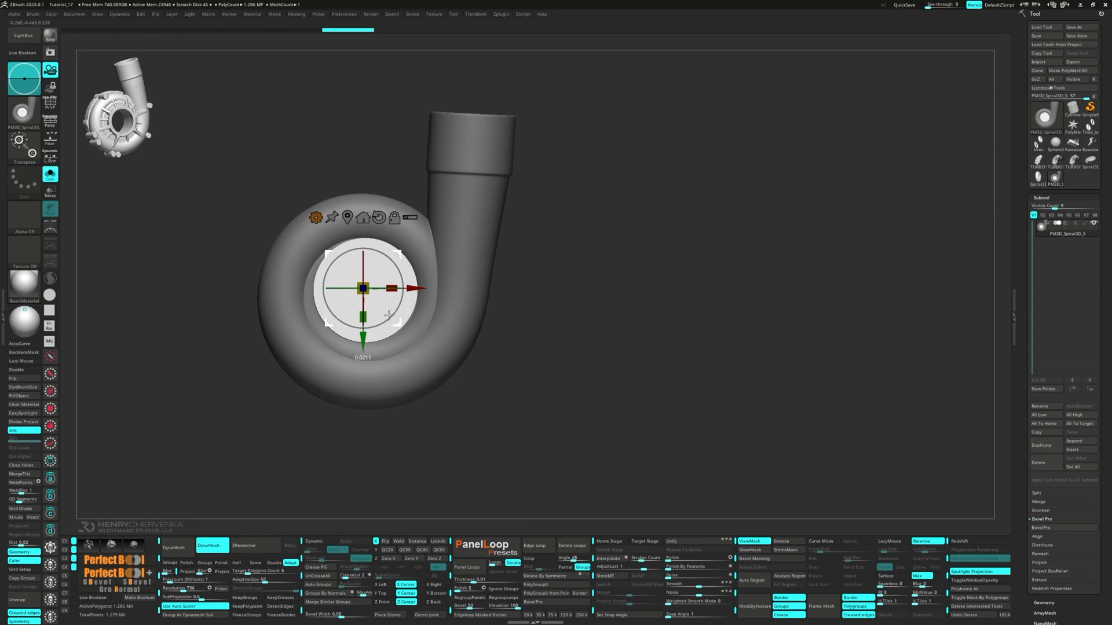
pyautogui.moveTo(361, 288); pyautogui.dragTo(331, 246)
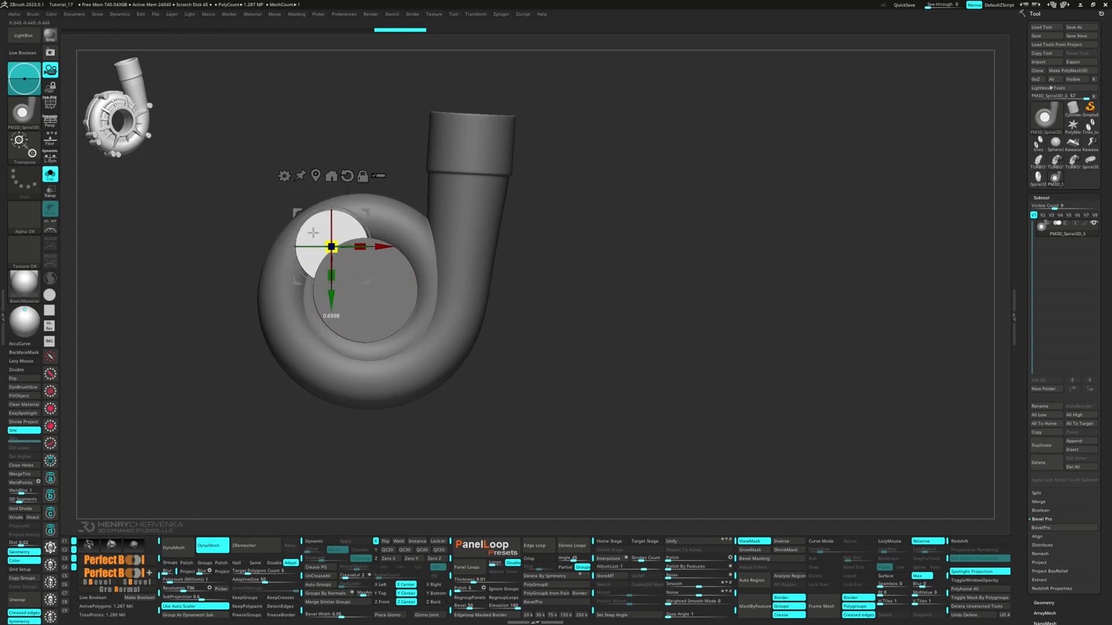
pyautogui.moveTo(334, 247); pyautogui.dragTo(368, 255)
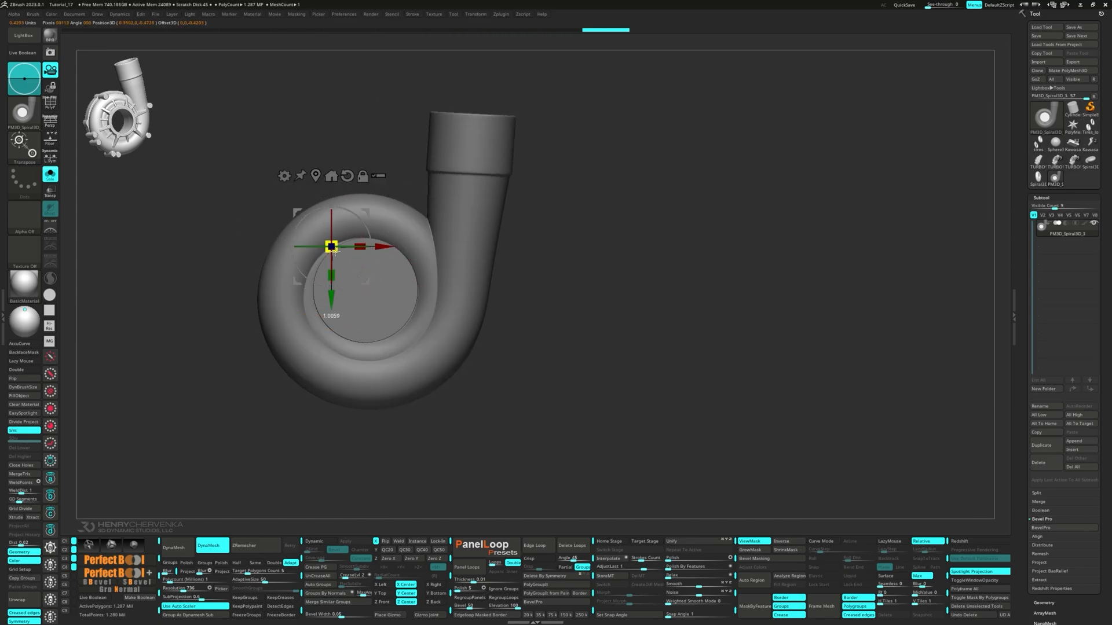
pyautogui.moveTo(330, 246); pyautogui.dragTo(356, 267)
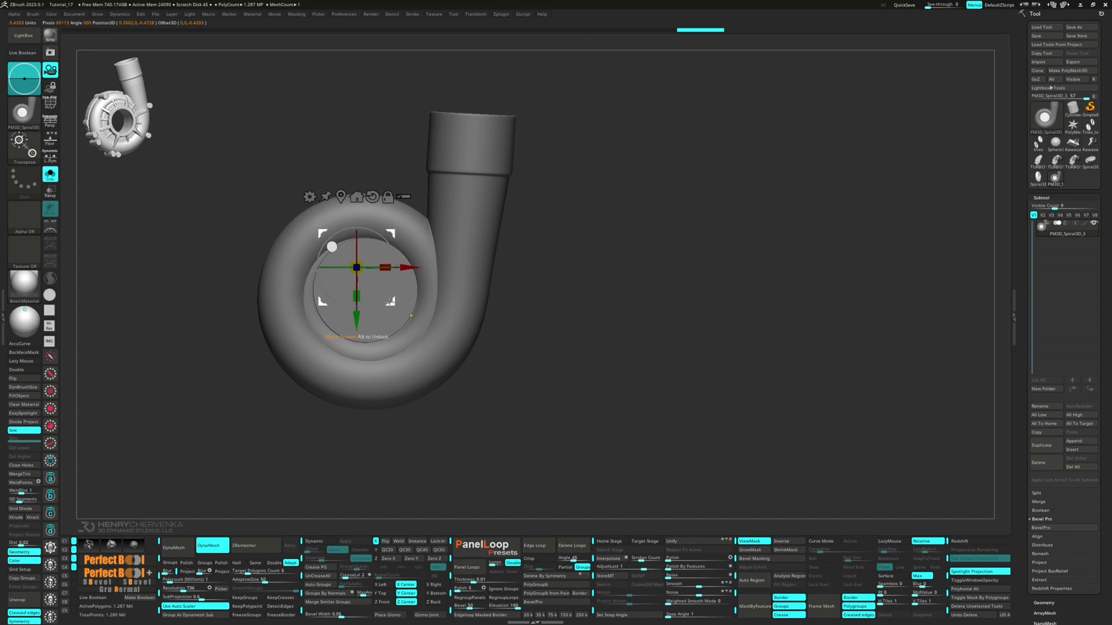
pyautogui.moveTo(354, 267); pyautogui.dragTo(334, 311)
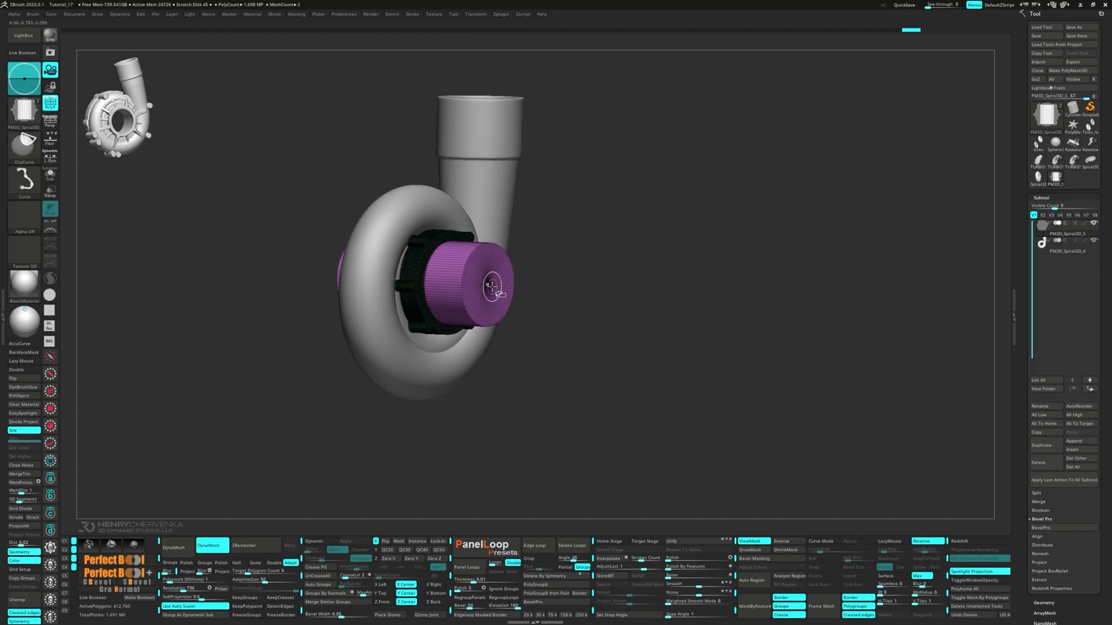
# Set the cylinder to Live Boolean subtraction and orbit to check the bored-out centre and flange
pyautogui.click(186, 615)
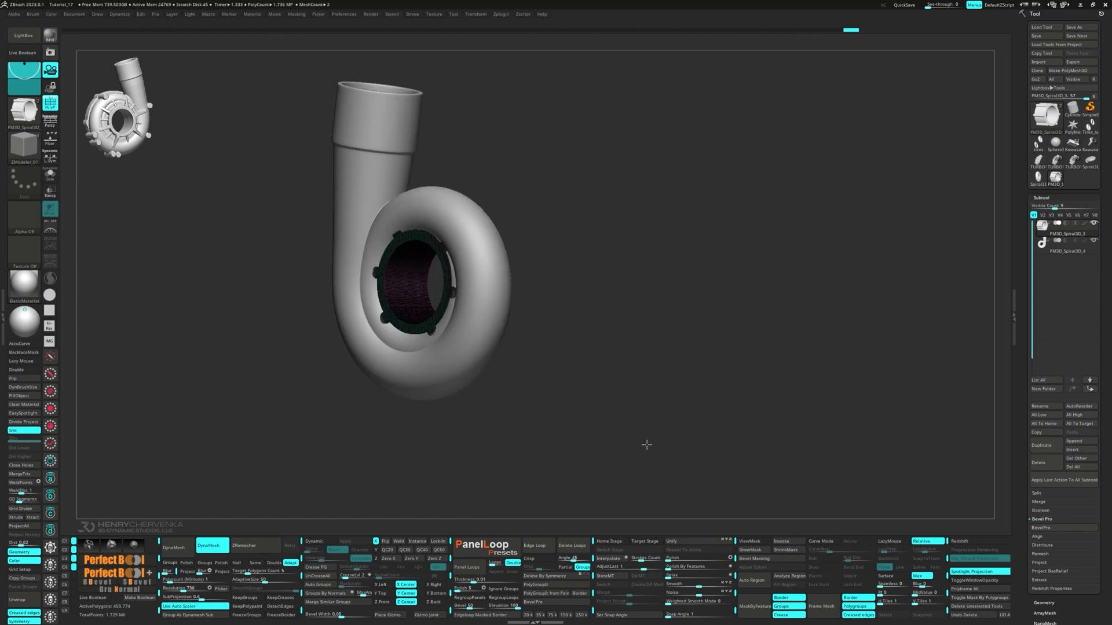
pyautogui.moveTo(645, 445); pyautogui.dragTo(590, 384)
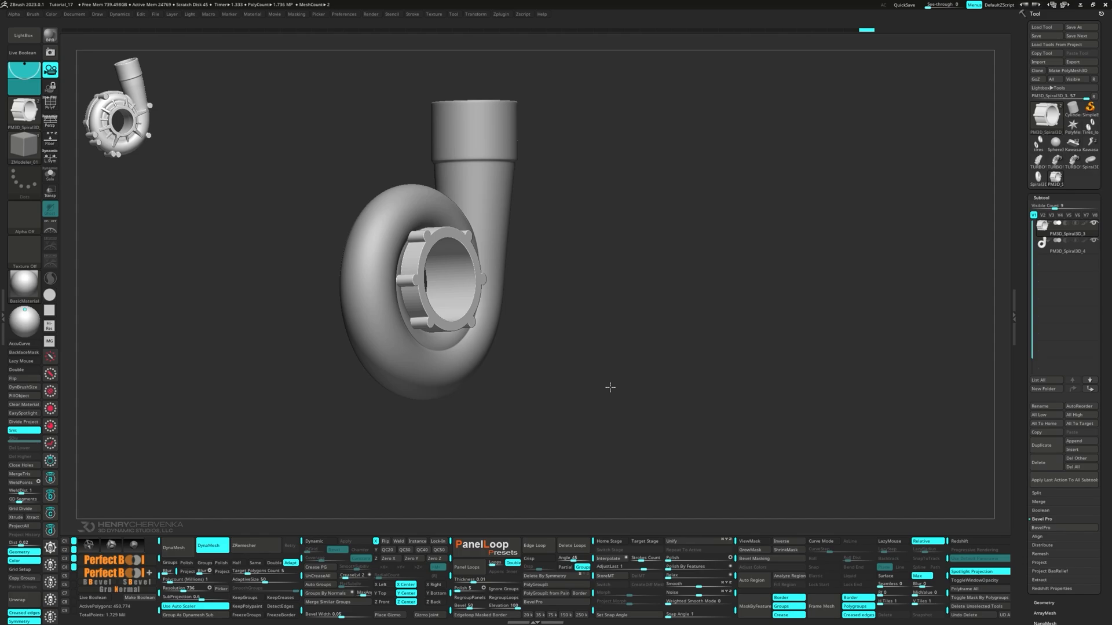
pyautogui.moveTo(610, 387); pyautogui.dragTo(581, 404)
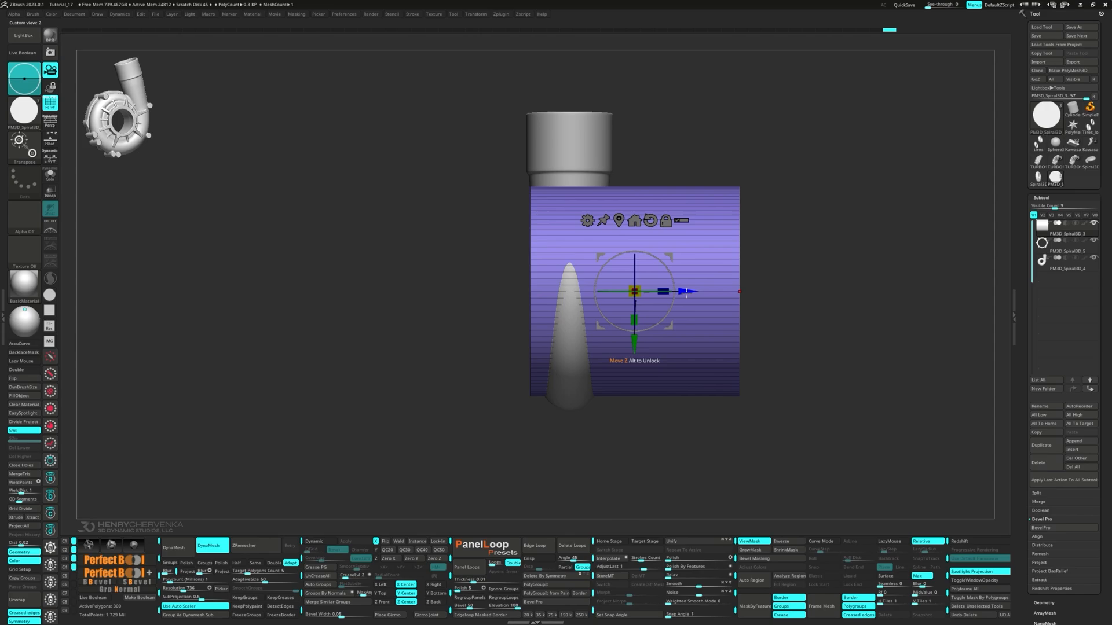
# Slide the new flat box along Z so it sits against the side of the housing
pyautogui.moveTo(685, 291); pyautogui.dragTo(528, 291)
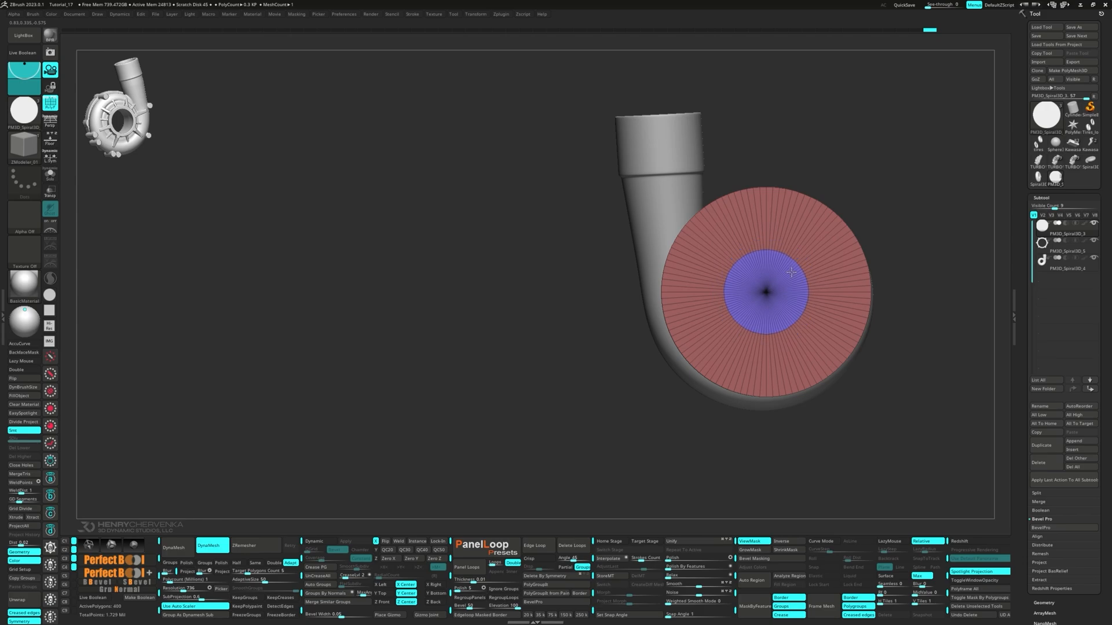
# QMesh the front disc outward into a thick plate and pick the next polygon action
pyautogui.moveTo(762, 283); pyautogui.dragTo(852, 284)
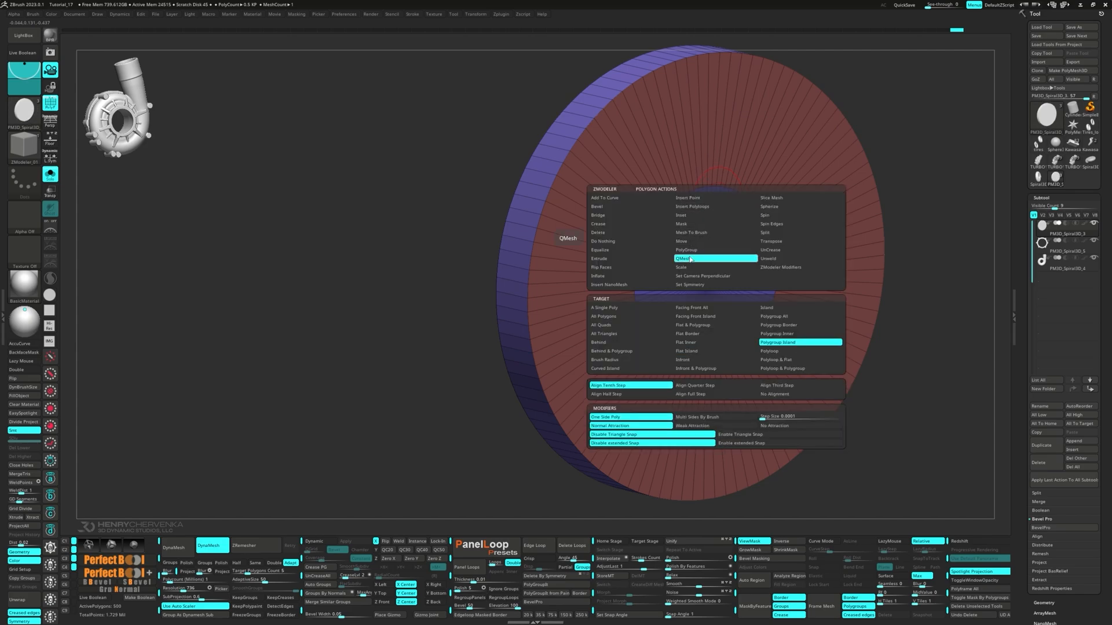
pyautogui.click(714, 258)
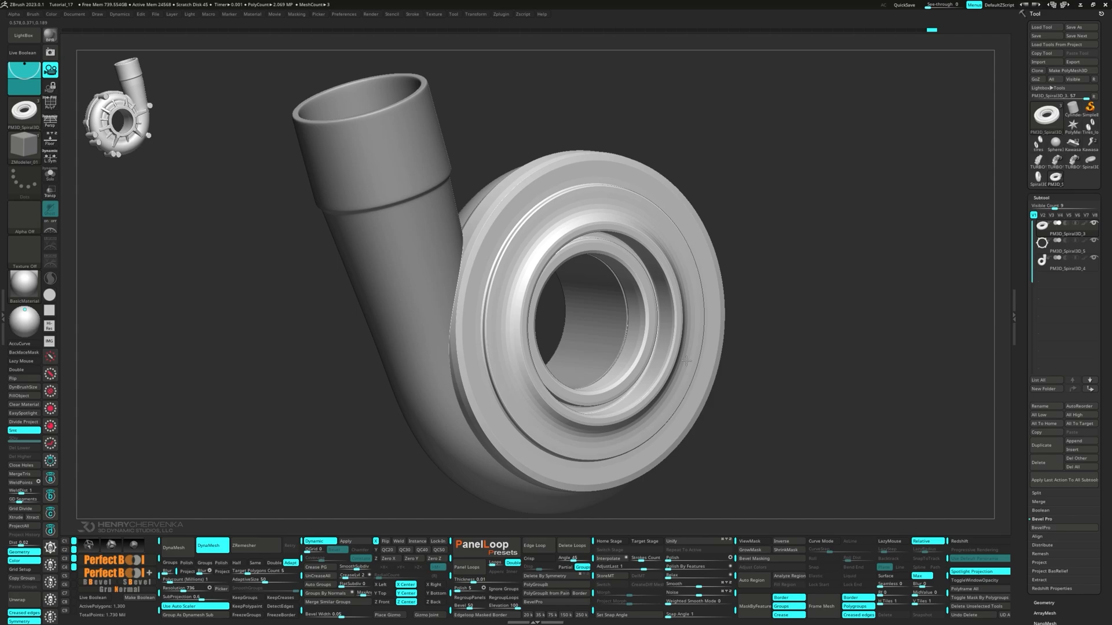
# Inspect the stepped front rings, then view the separate flat ring piece face-on
pyautogui.moveTo(687, 360); pyautogui.dragTo(688, 277)
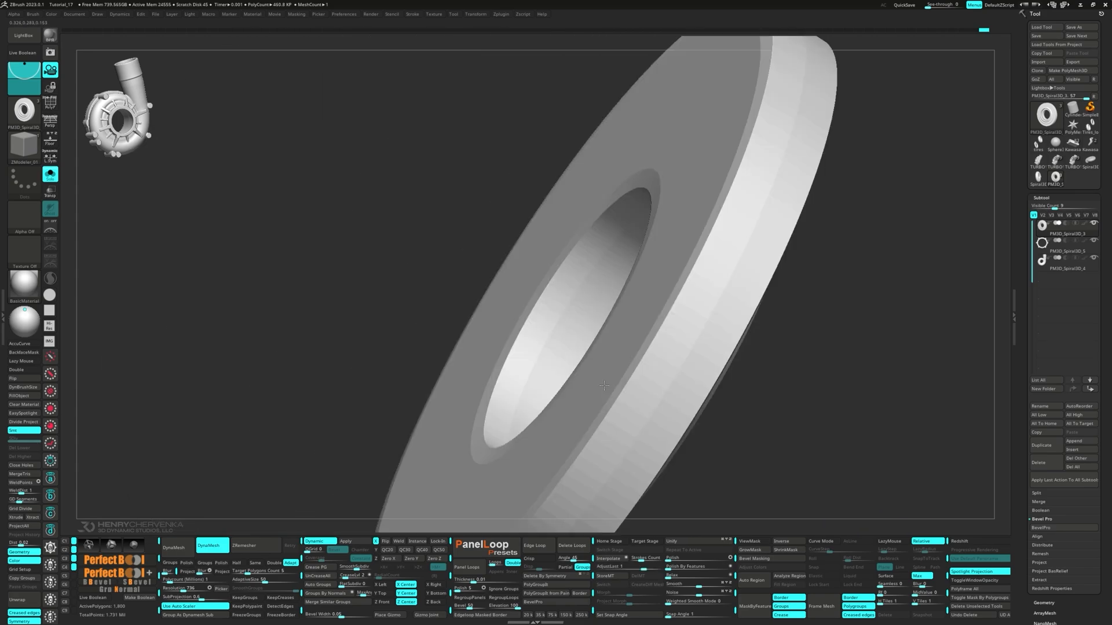
pyautogui.moveTo(602, 387); pyautogui.dragTo(637, 318)
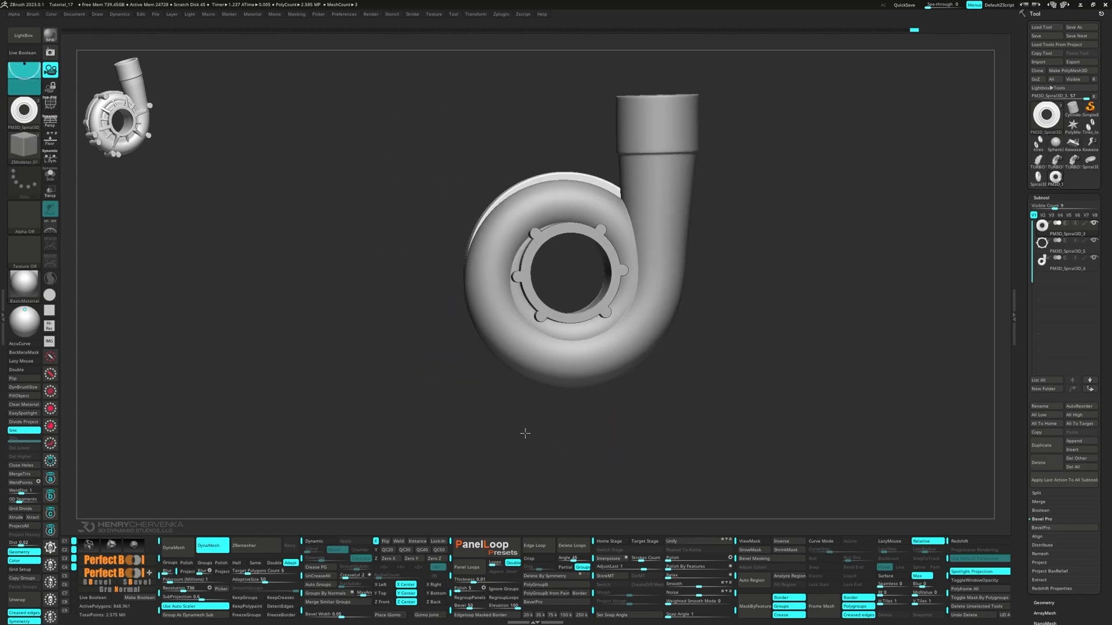
# MergeDown the notched collar ring into the housing, confirming the permanent merge
pyautogui.moveTo(524, 433); pyautogui.dragTo(577, 461)
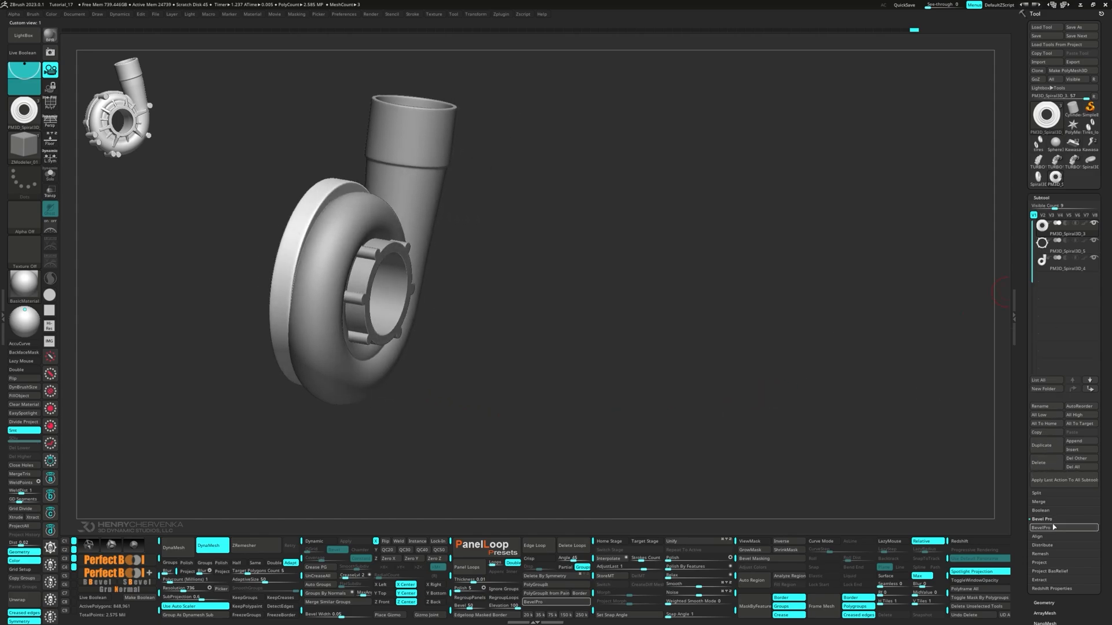
pyautogui.click(1039, 501)
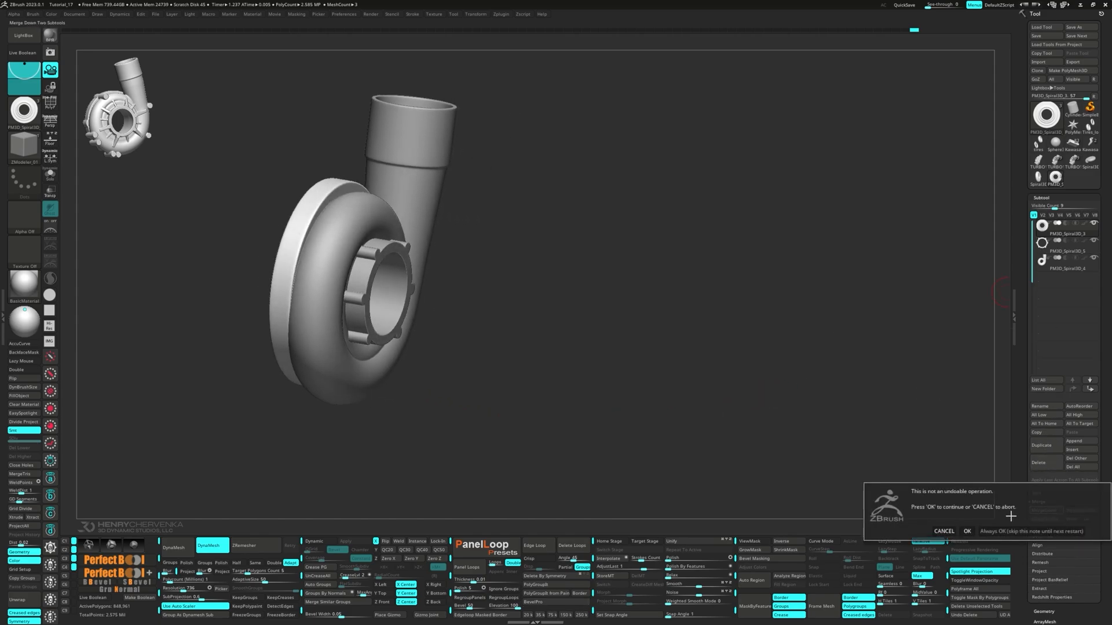
pyautogui.click(966, 532)
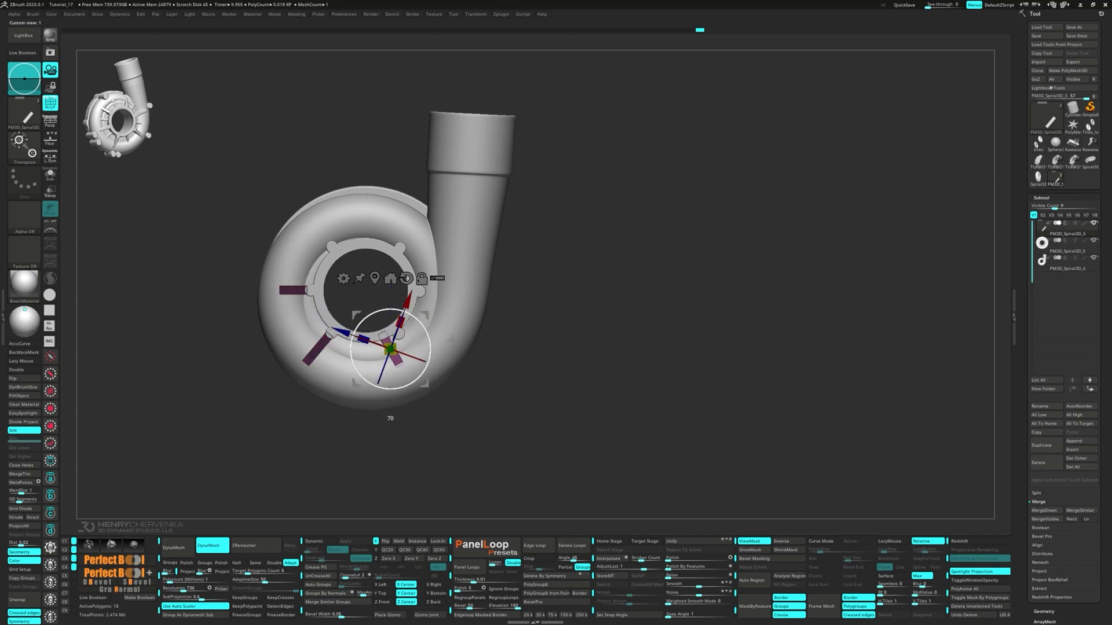
# Angle and seat fins below and to the right of the front opening
pyautogui.moveTo(390, 348); pyautogui.dragTo(432, 354)
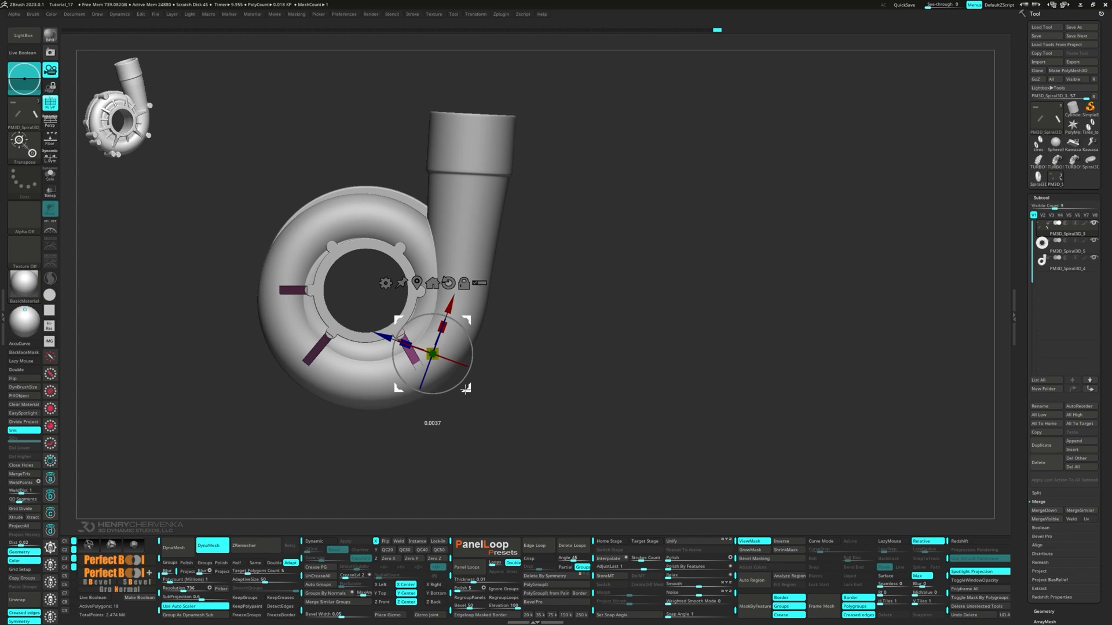
pyautogui.moveTo(432, 347); pyautogui.dragTo(401, 334)
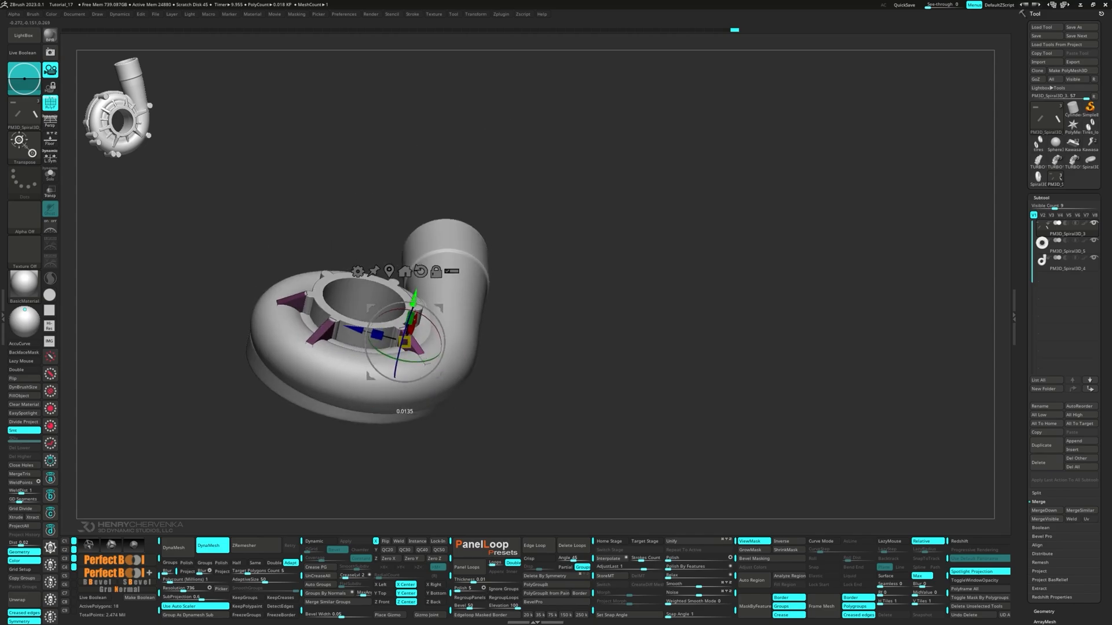
pyautogui.moveTo(390, 319); pyautogui.dragTo(425, 284)
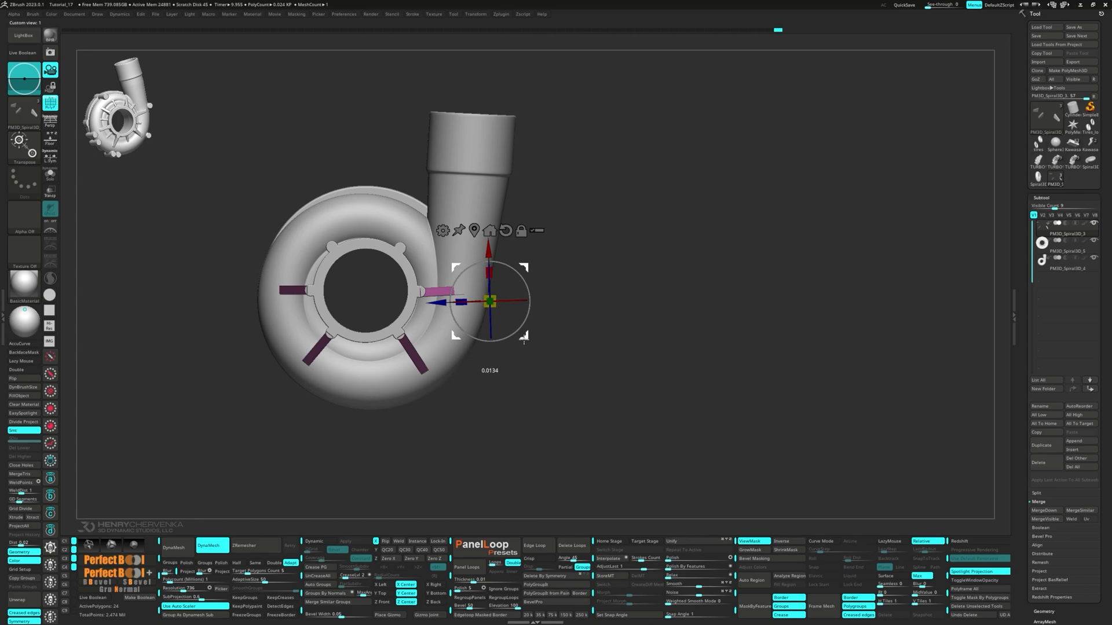
pyautogui.moveTo(488, 301); pyautogui.dragTo(497, 303)
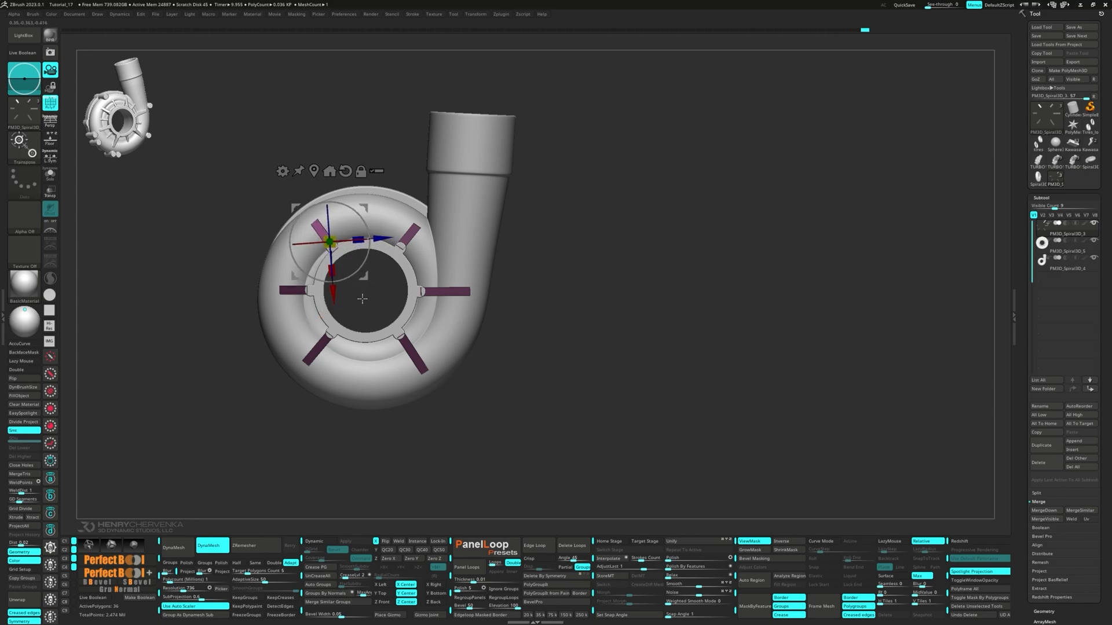
# Place fins at the upper left, lower left and bottom to close the radial ring
pyautogui.moveTo(330, 241); pyautogui.dragTo(368, 241)
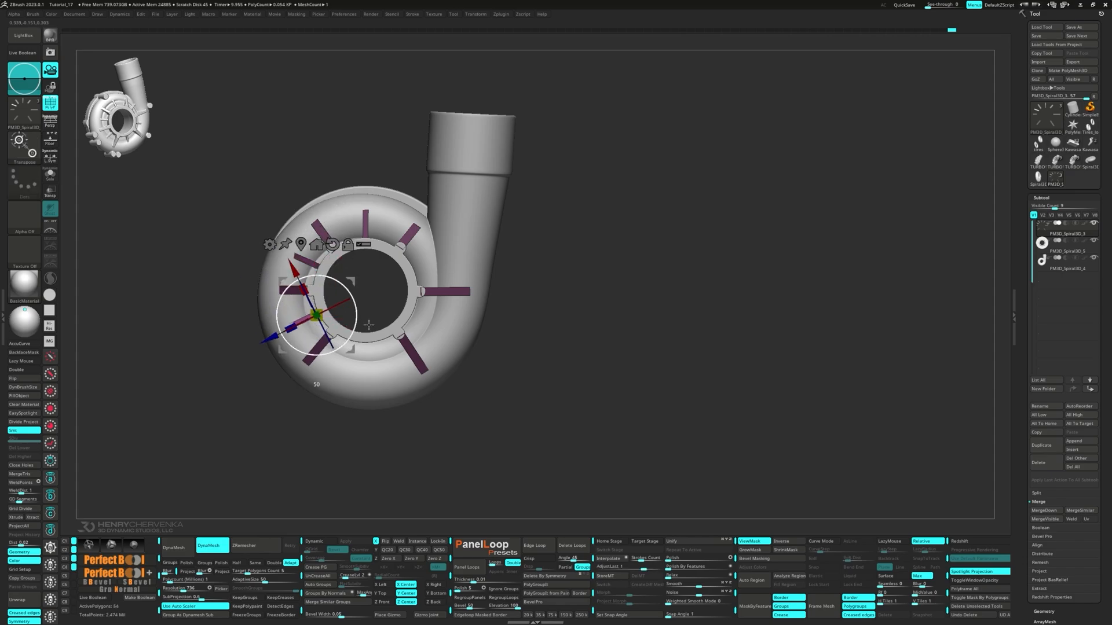
pyautogui.moveTo(314, 314); pyautogui.dragTo(432, 335)
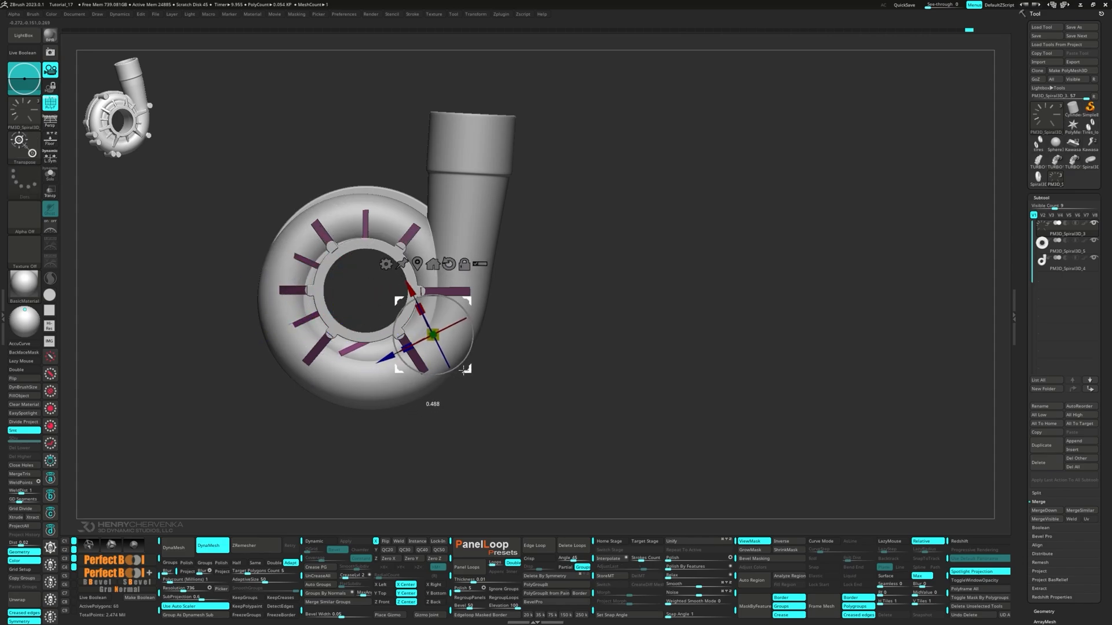
pyautogui.moveTo(432, 333); pyautogui.dragTo(365, 337)
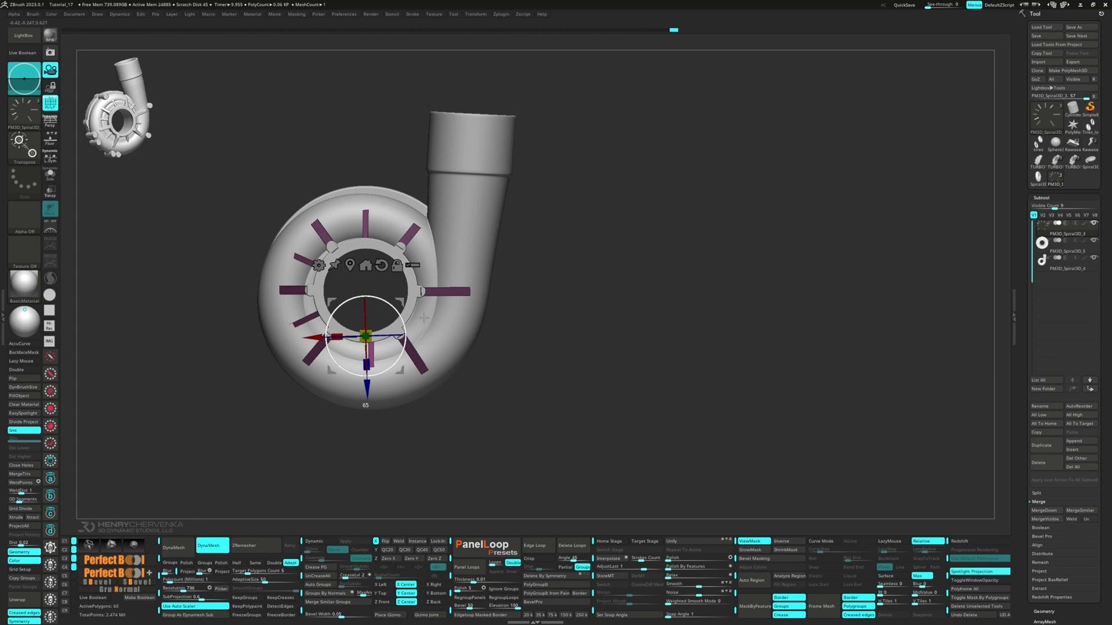
pyautogui.moveTo(365, 337); pyautogui.dragTo(408, 311)
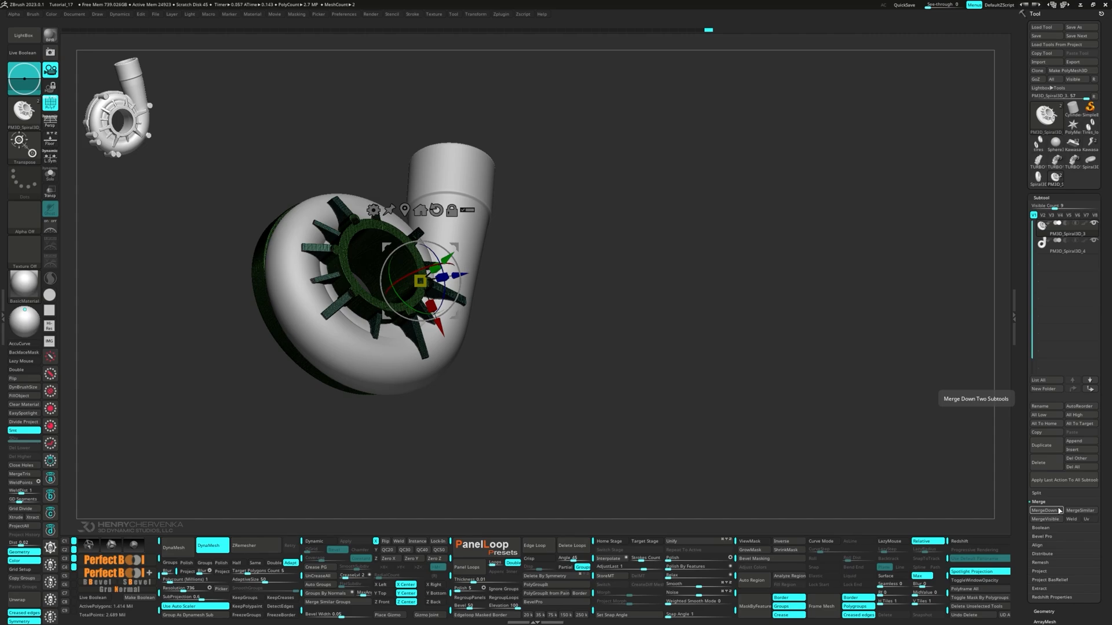
# MergeDown the fin ring into the housing and orbit to a side-on view to check it
pyautogui.click(1044, 509)
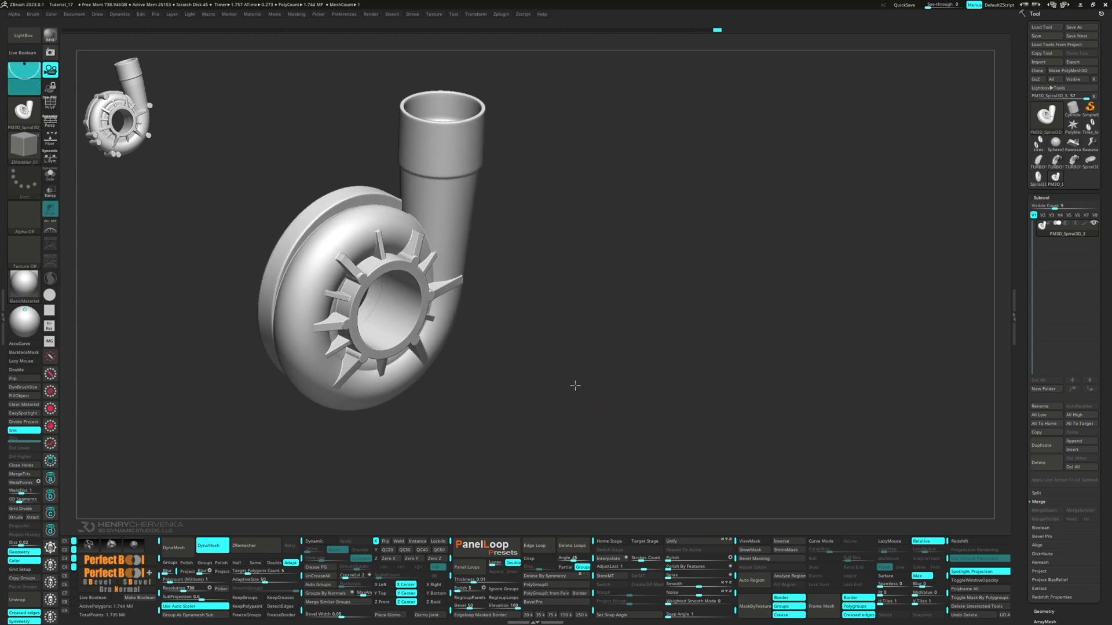
pyautogui.moveTo(575, 386); pyautogui.dragTo(432, 354)
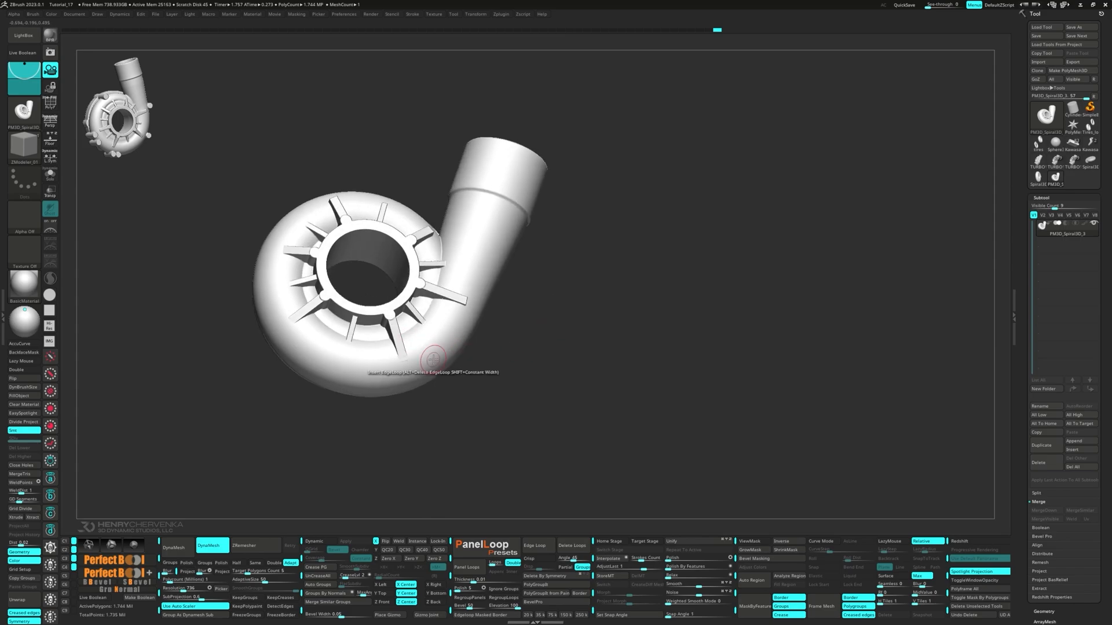
pyautogui.moveTo(425, 213); pyautogui.dragTo(394, 344)
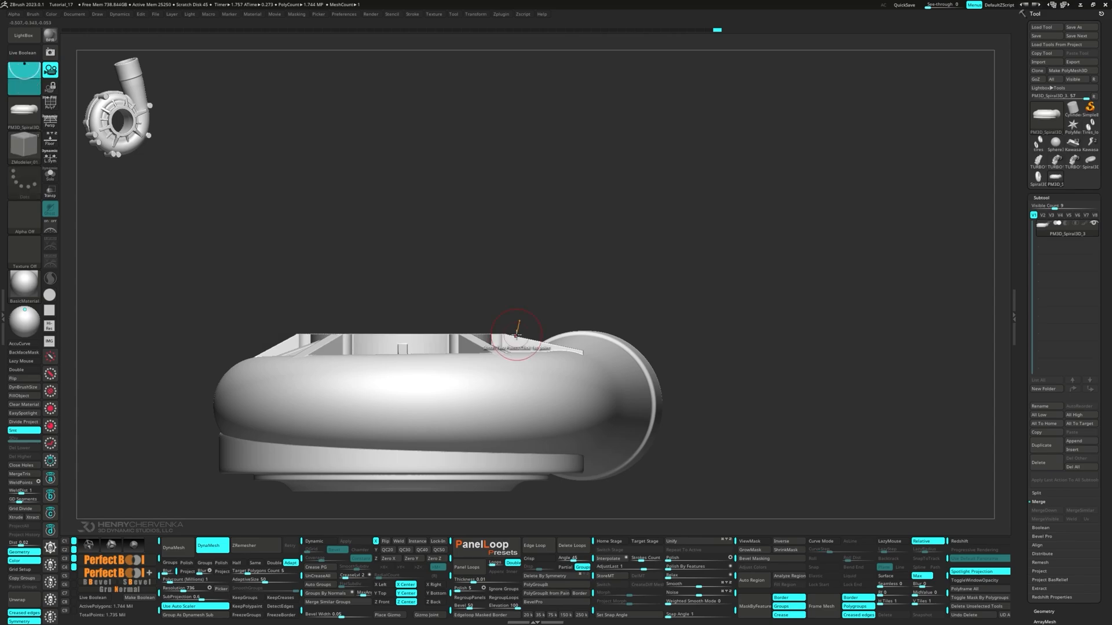
pyautogui.moveTo(518, 337); pyautogui.dragTo(599, 422)
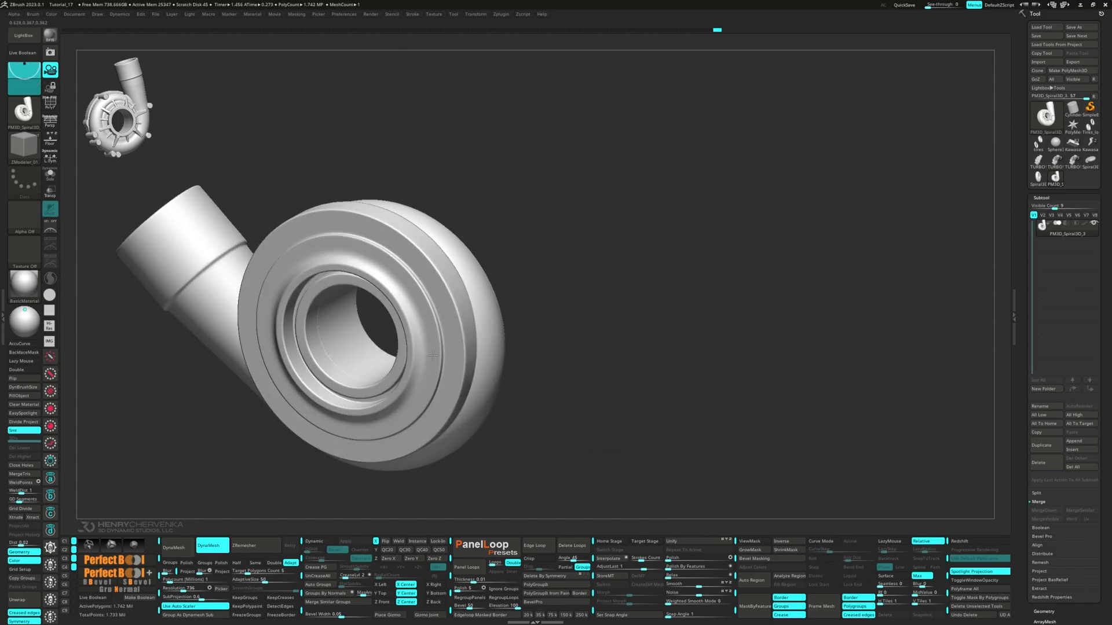
pyautogui.moveTo(425, 354); pyautogui.dragTo(485, 391)
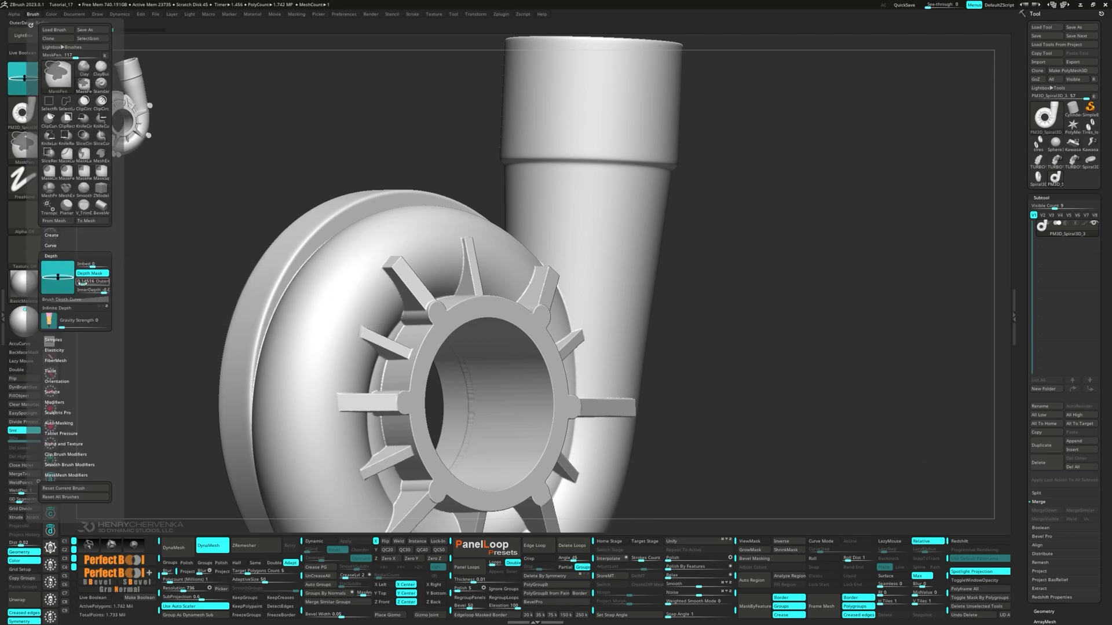
pyautogui.moveTo(91, 290)
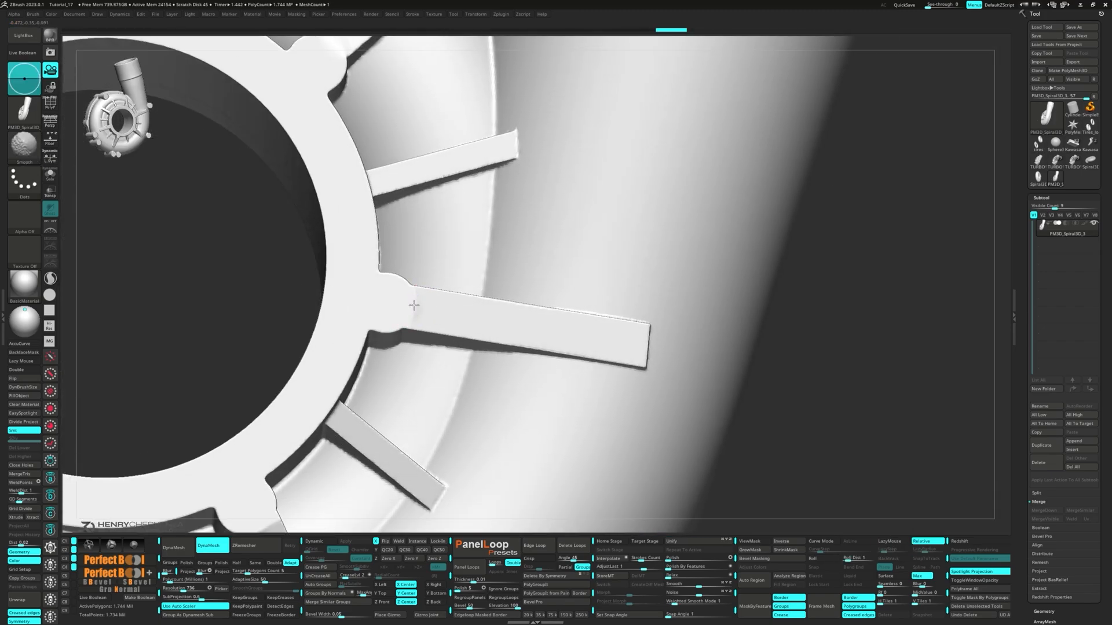
pyautogui.moveTo(413, 305); pyautogui.dragTo(297, 310)
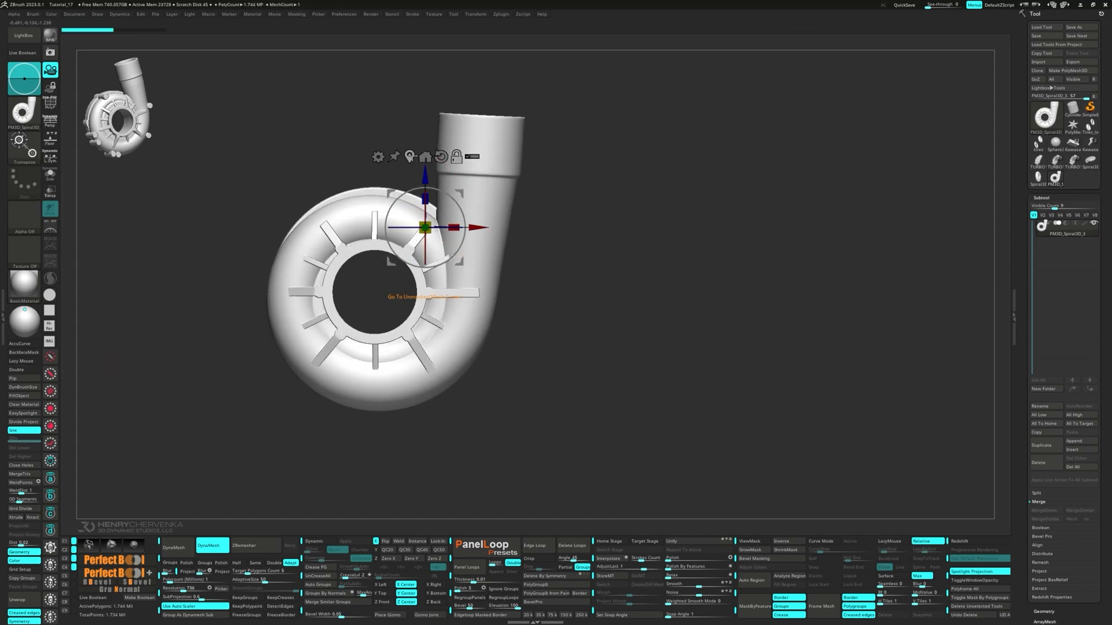
# Move the new bolt primitive with the Gizmo toward the housing face from side and front views
pyautogui.moveTo(425, 227); pyautogui.dragTo(394, 261)
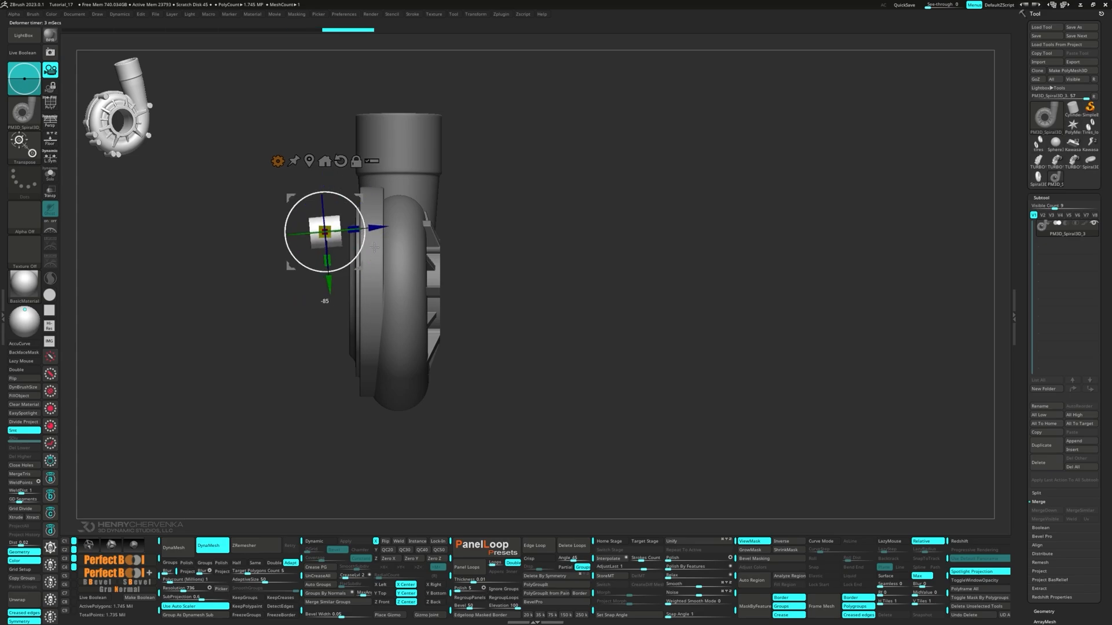
pyautogui.moveTo(327, 228); pyautogui.dragTo(248, 221)
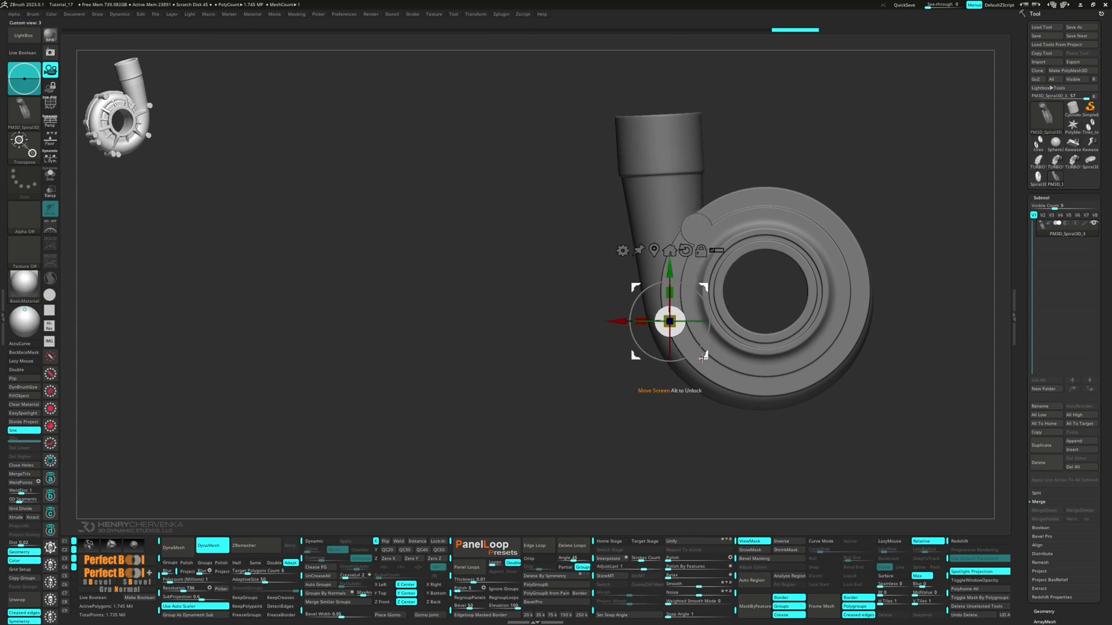
# Seat the first bolt on the housing rim and resize it to fit
pyautogui.moveTo(671, 323); pyautogui.dragTo(667, 270)
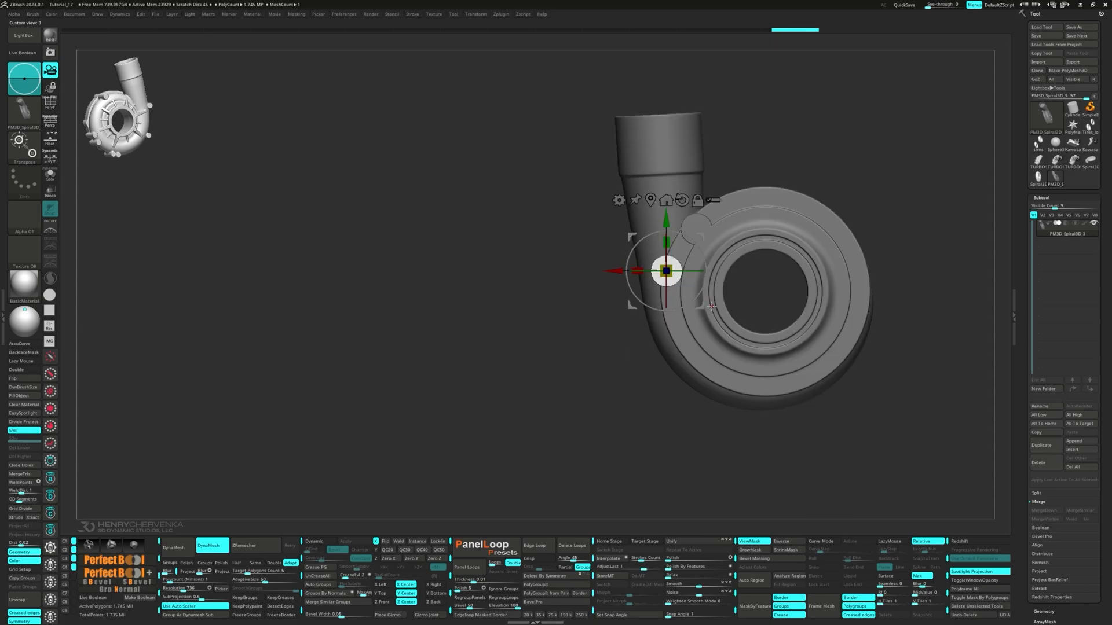
pyautogui.moveTo(667, 271); pyautogui.dragTo(676, 321)
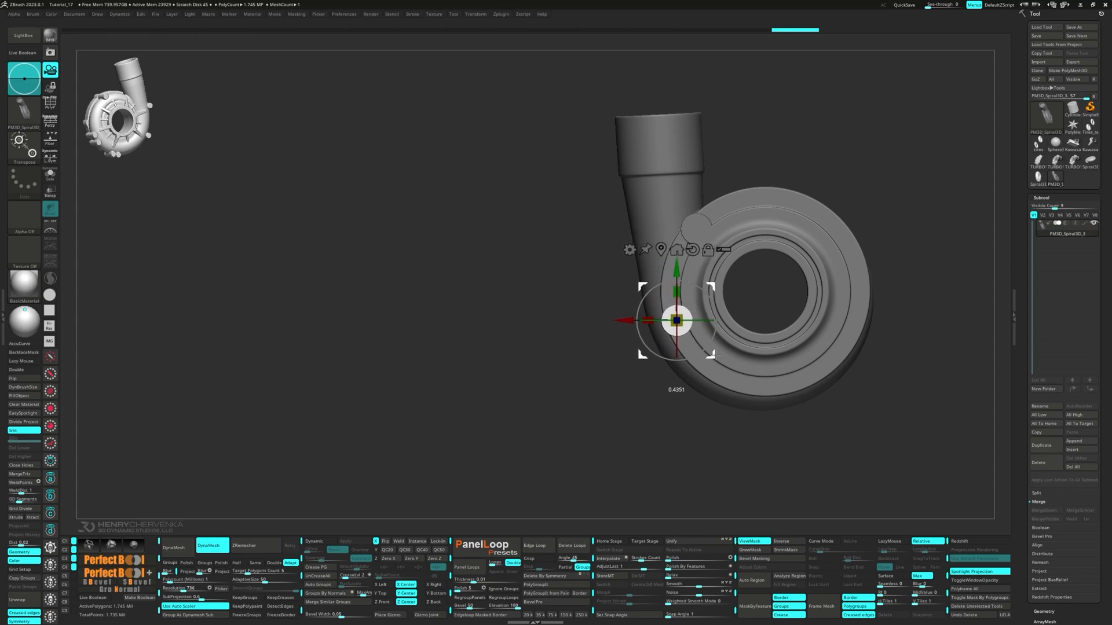
pyautogui.moveTo(675, 320); pyautogui.dragTo(763, 328)
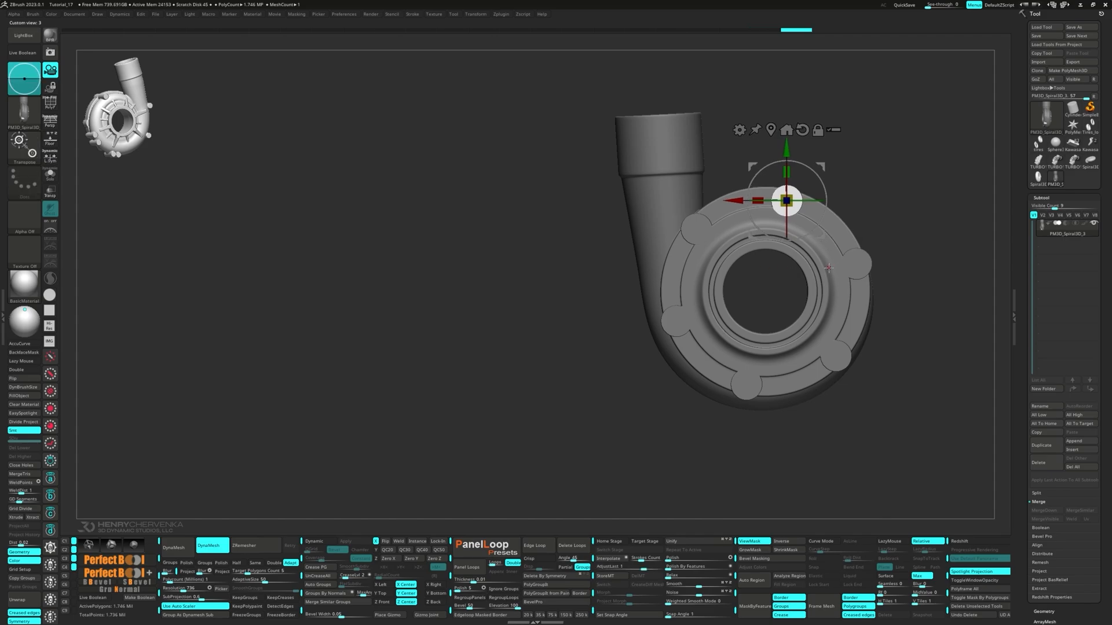
# Duplicate a bolt to the top of the rim, set its depth and lengthen it through the rim
pyautogui.moveTo(787, 201); pyautogui.dragTo(575, 201)
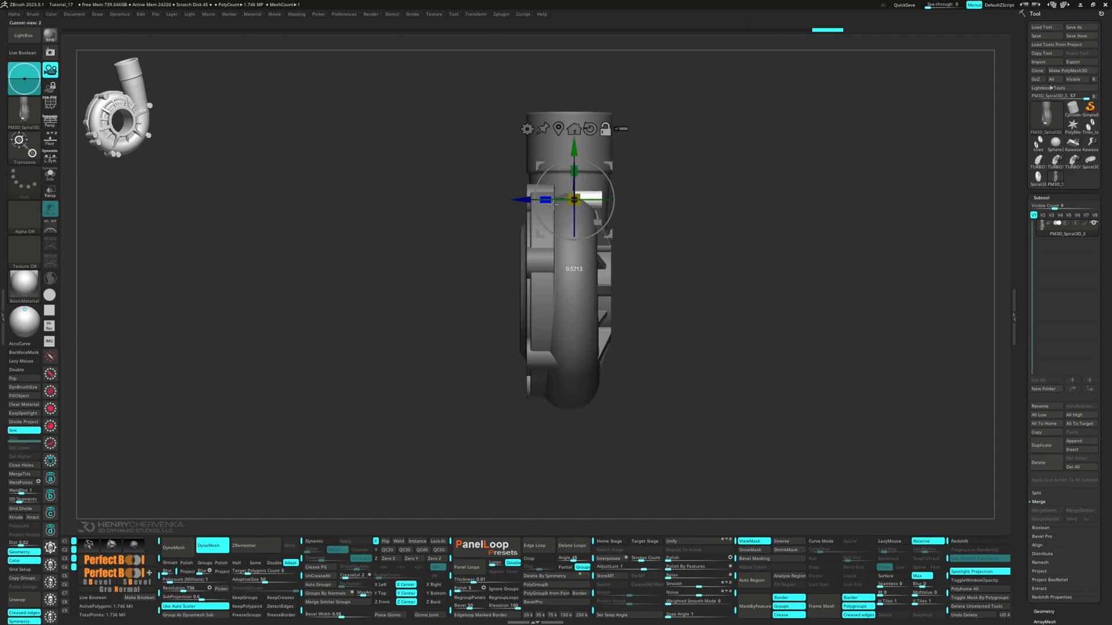
pyautogui.moveTo(574, 201); pyautogui.dragTo(569, 195)
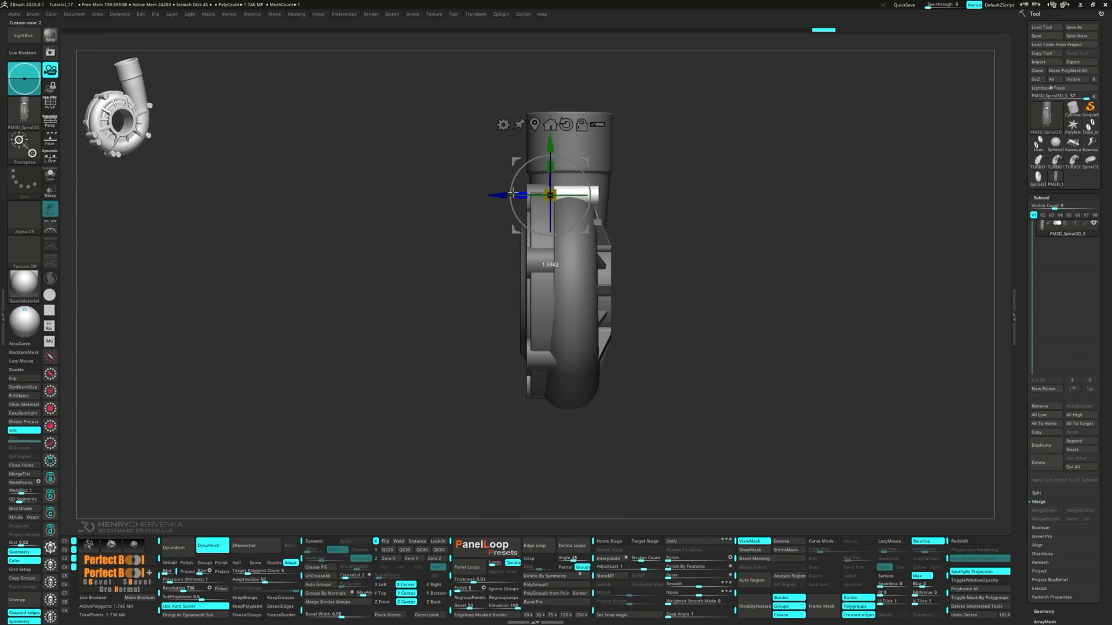
pyautogui.moveTo(553, 198); pyautogui.dragTo(788, 198)
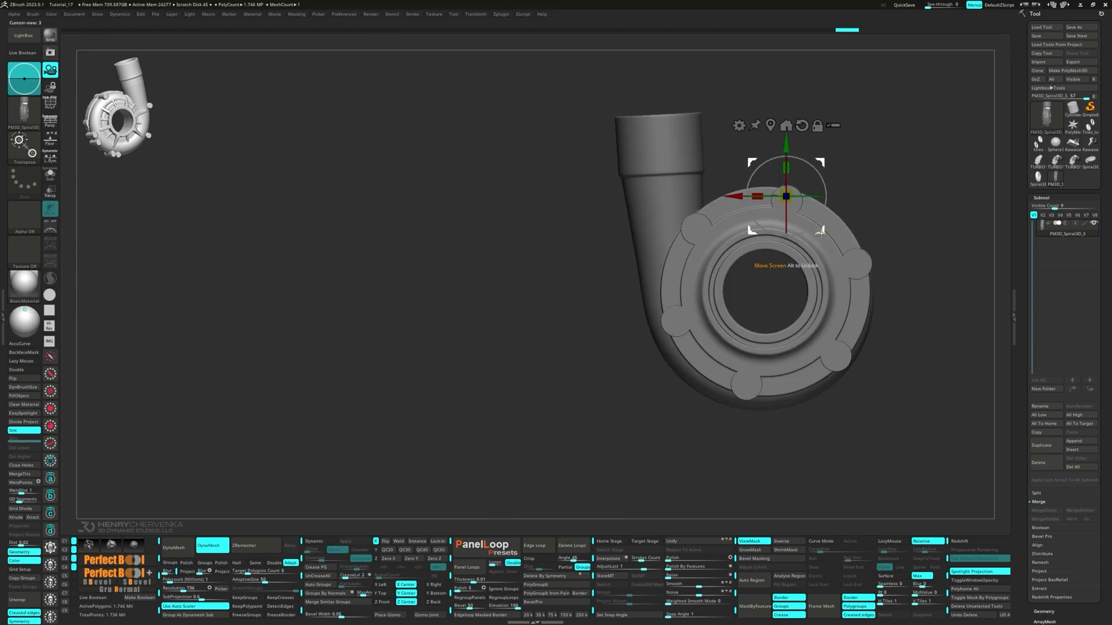
pyautogui.moveTo(785, 197); pyautogui.dragTo(873, 301)
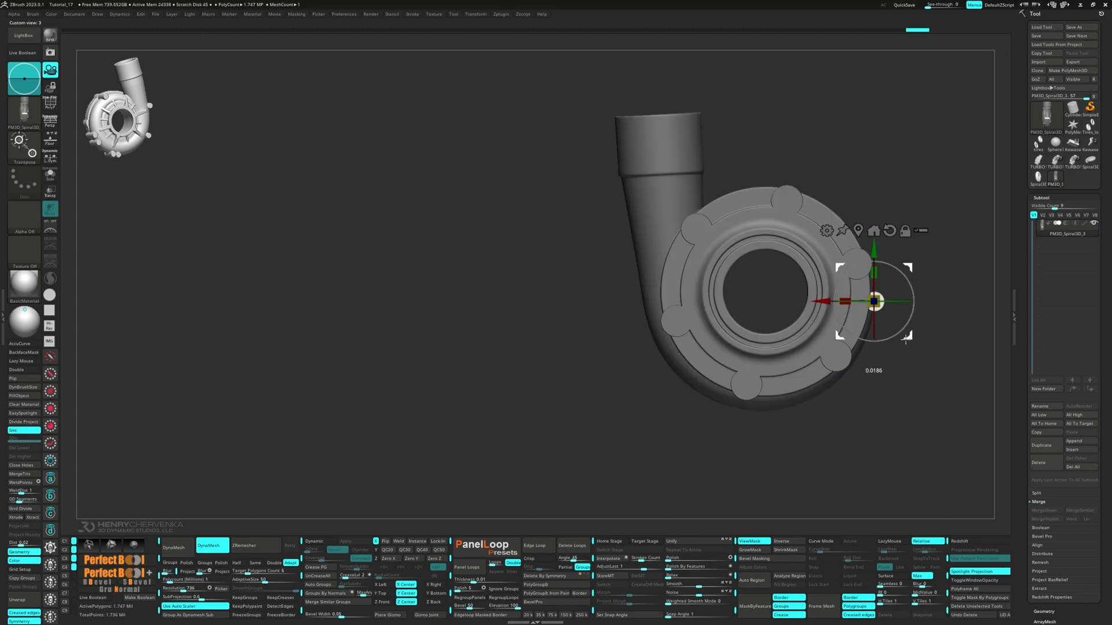
# Place bolt copies at the right, lower right, bottom left and left beside the pipe
pyautogui.moveTo(875, 301); pyautogui.dragTo(832, 387)
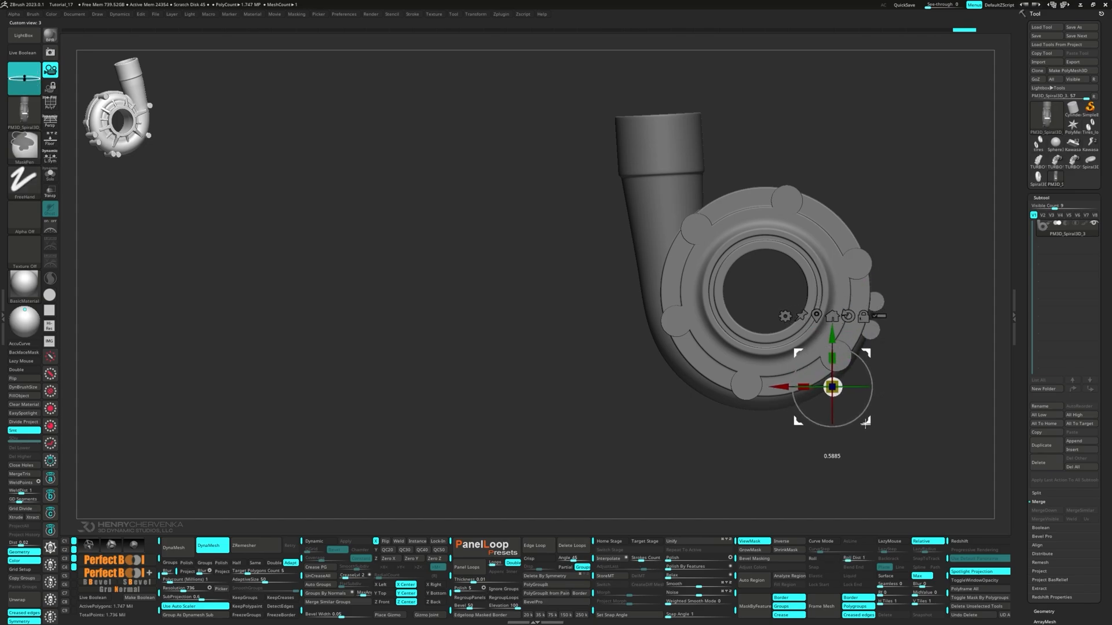
pyautogui.moveTo(832, 388); pyautogui.dragTo(684, 378)
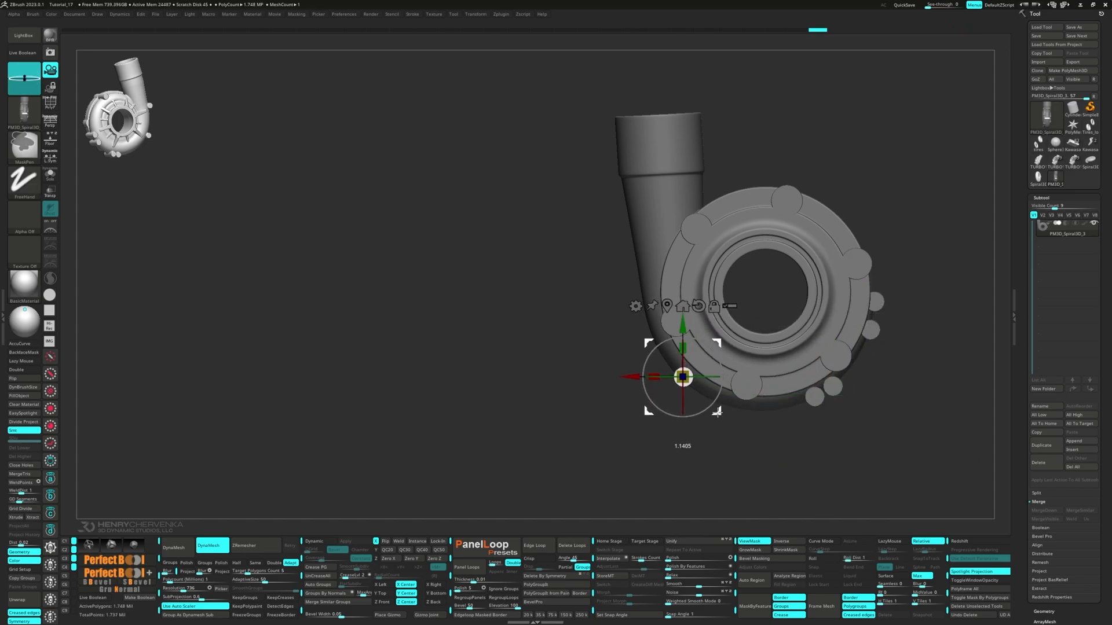
pyautogui.moveTo(683, 377); pyautogui.dragTo(638, 284)
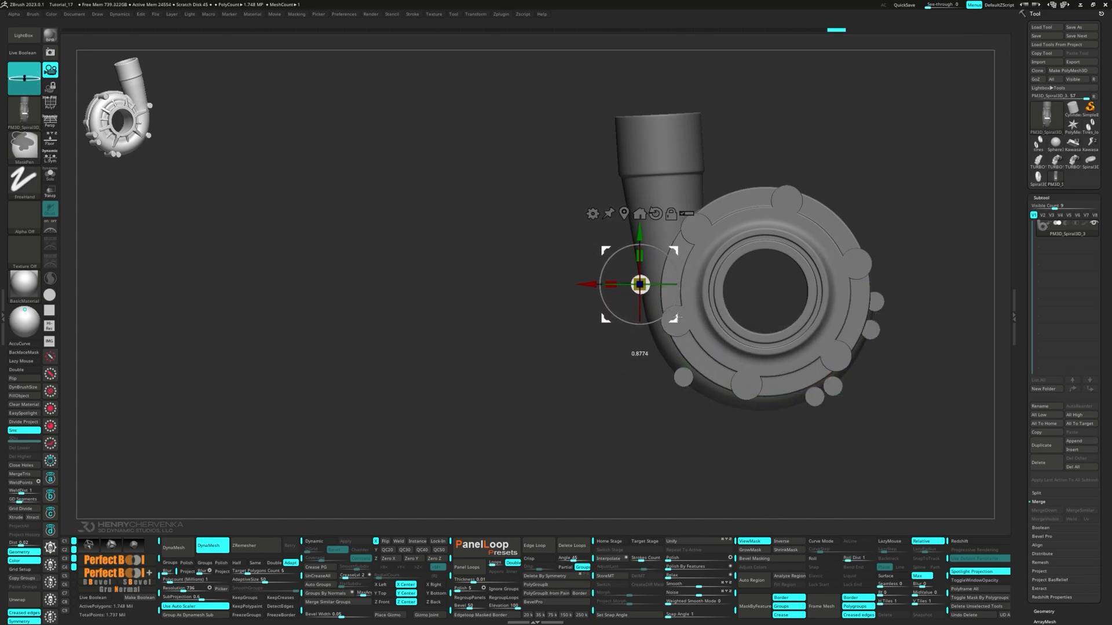
pyautogui.moveTo(639, 283); pyautogui.dragTo(444, 315)
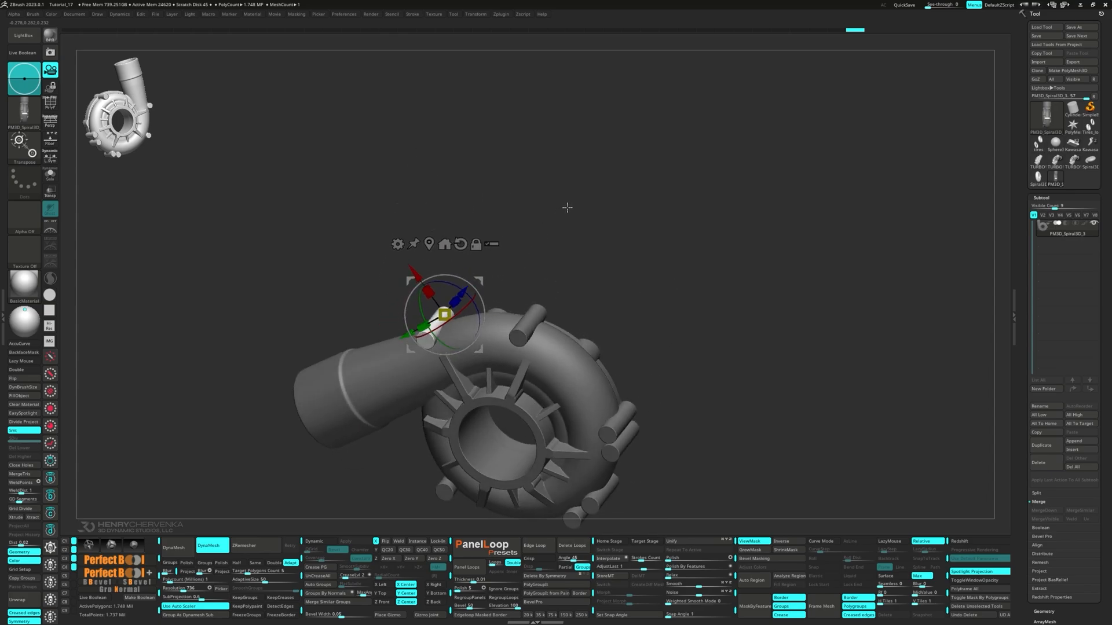
# Orbit the merged, dynameshed and polished housing to inspect the fused bolts
pyautogui.moveTo(567, 208); pyautogui.dragTo(661, 320)
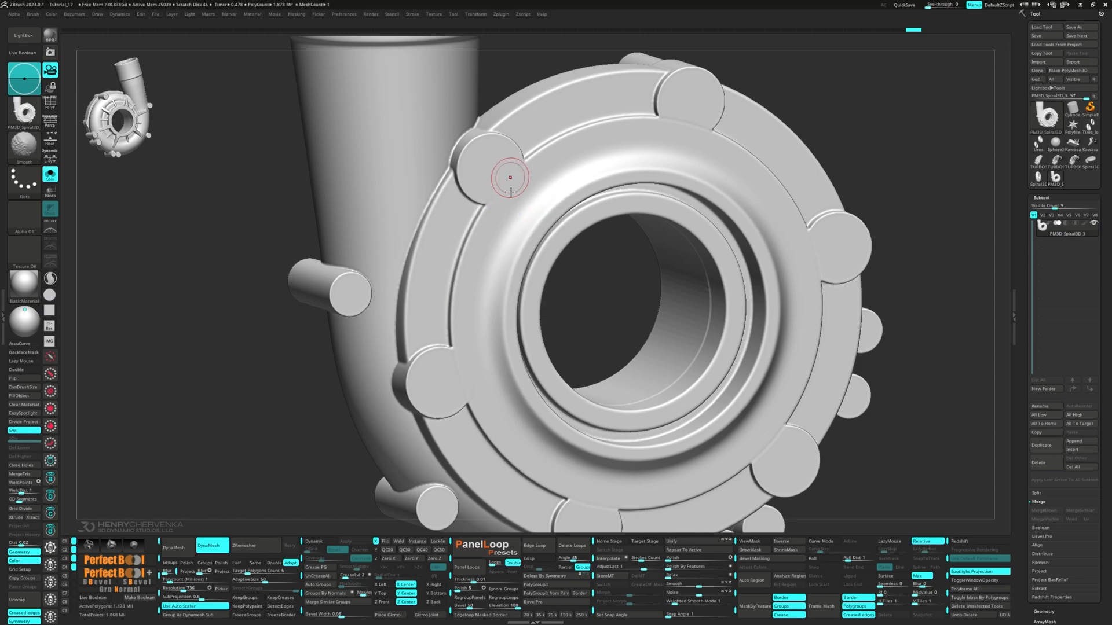
pyautogui.moveTo(510, 176); pyautogui.dragTo(390, 381)
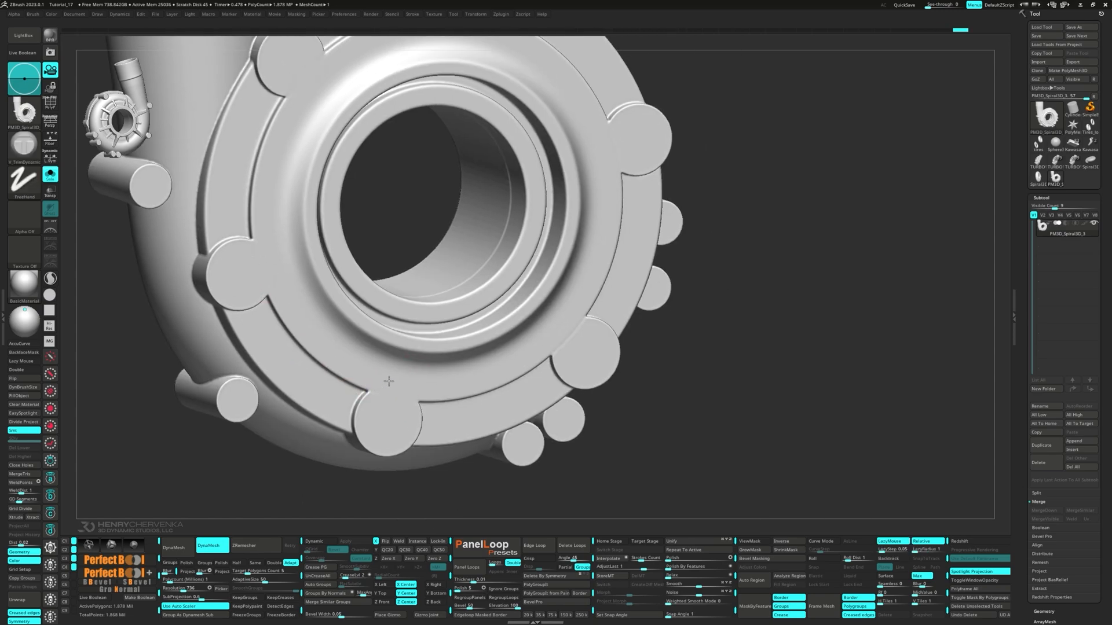